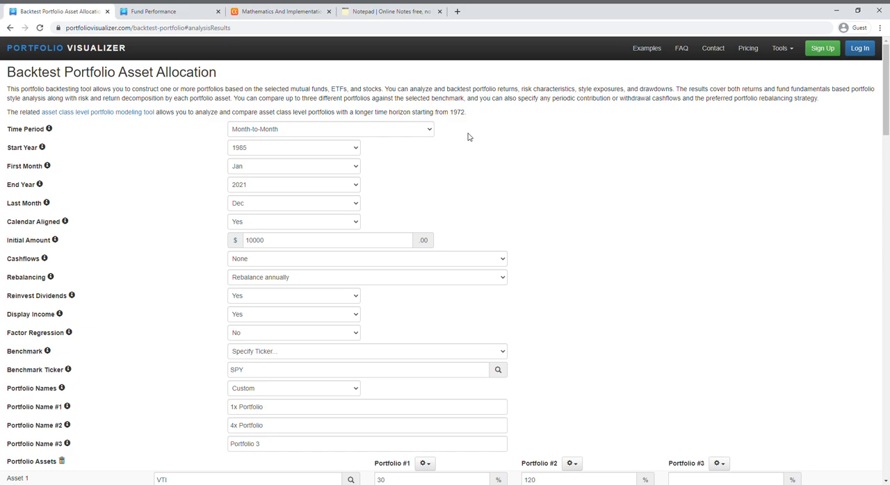
- Scroll through the backtest setup form and open Portfolio #1's options list
{"action": "scroll", "scroll_direction": "down", "scroll_amount": 3}
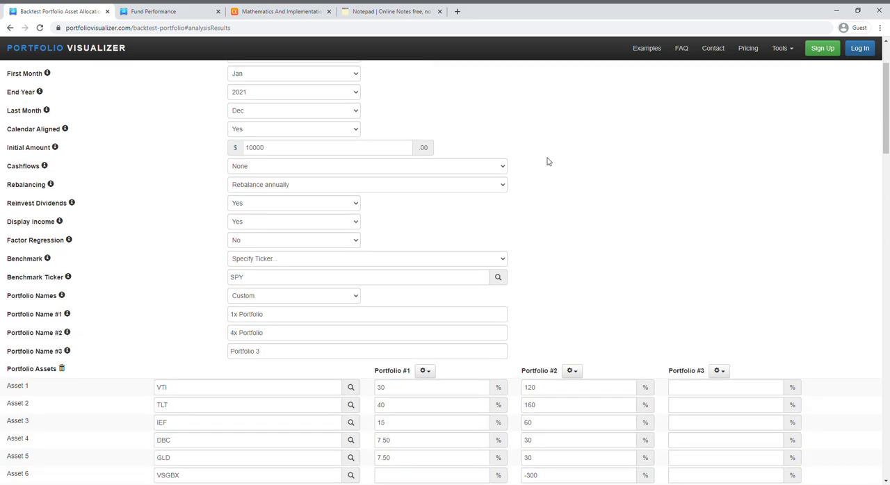
{"action": "scroll", "scroll_direction": "up", "scroll_amount": 3}
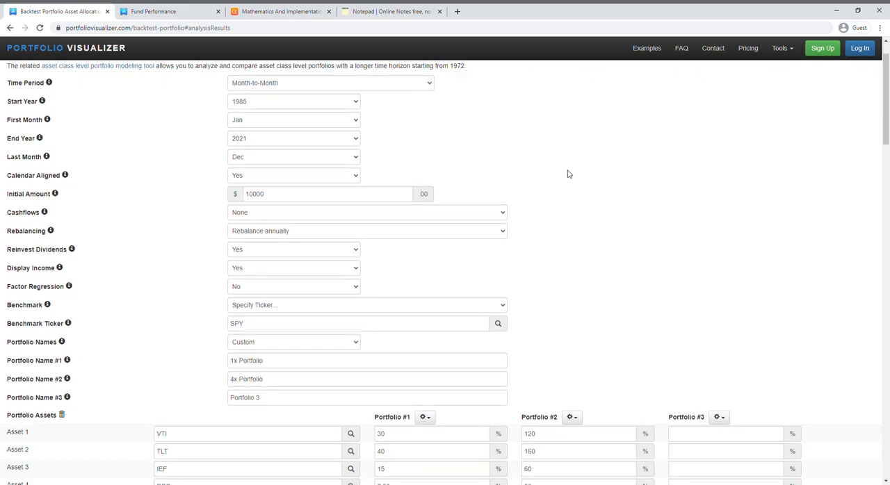
{"action": "scroll", "scroll_direction": "up", "scroll_amount": 3}
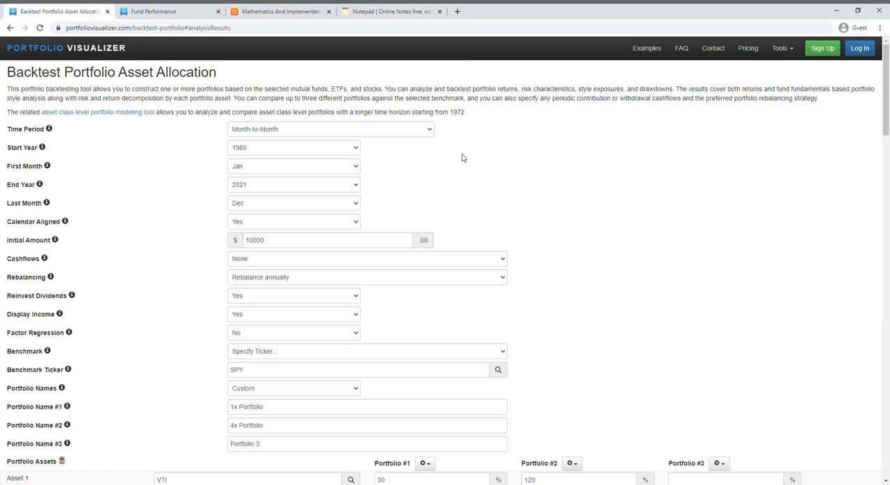
{"action": "mouse_move", "coordinate": [388, 149]}
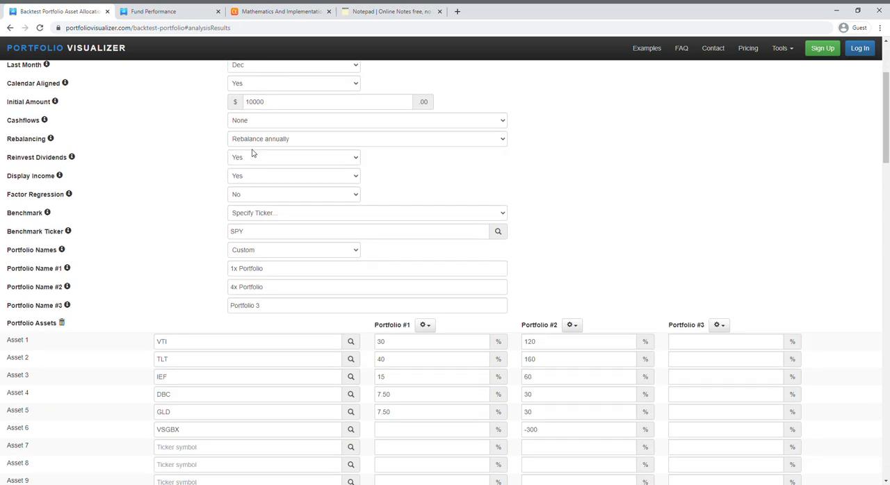
{"action": "scroll", "scroll_direction": "up", "scroll_amount": 3}
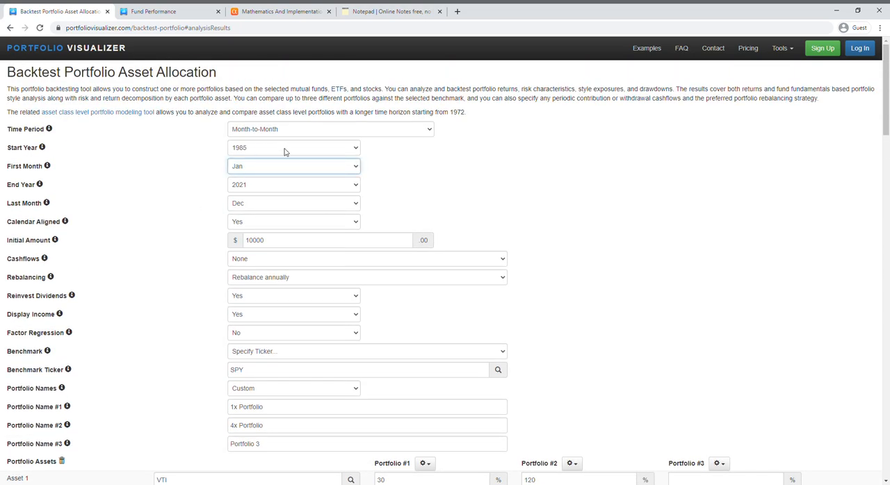
{"action": "scroll", "scroll_direction": "down", "scroll_amount": 3}
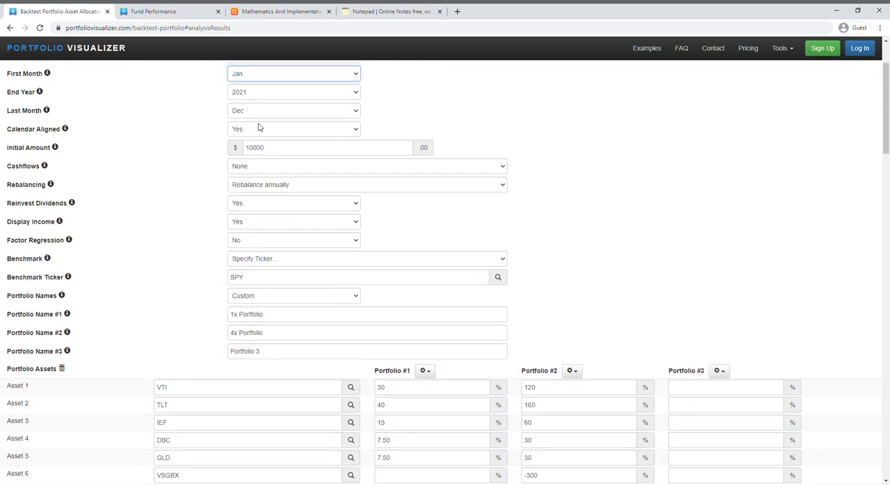
{"action": "scroll", "scroll_direction": "up", "scroll_amount": 3}
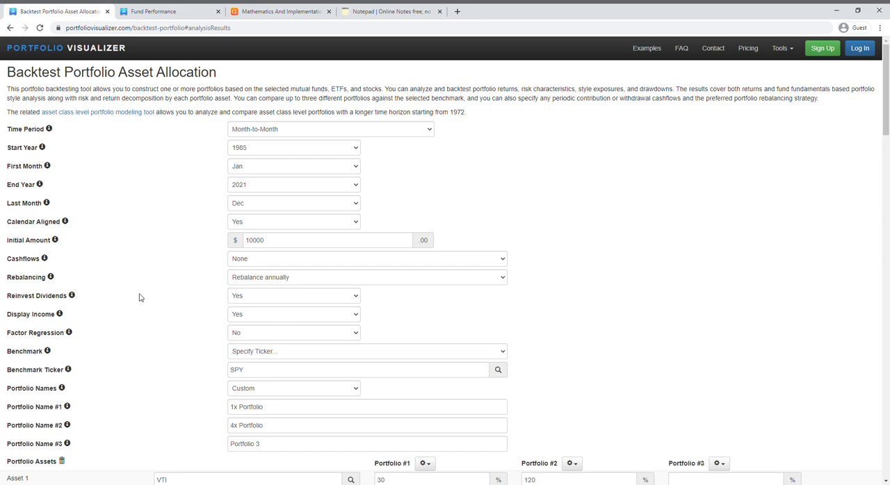
{"action": "scroll", "scroll_direction": "down", "scroll_amount": 3}
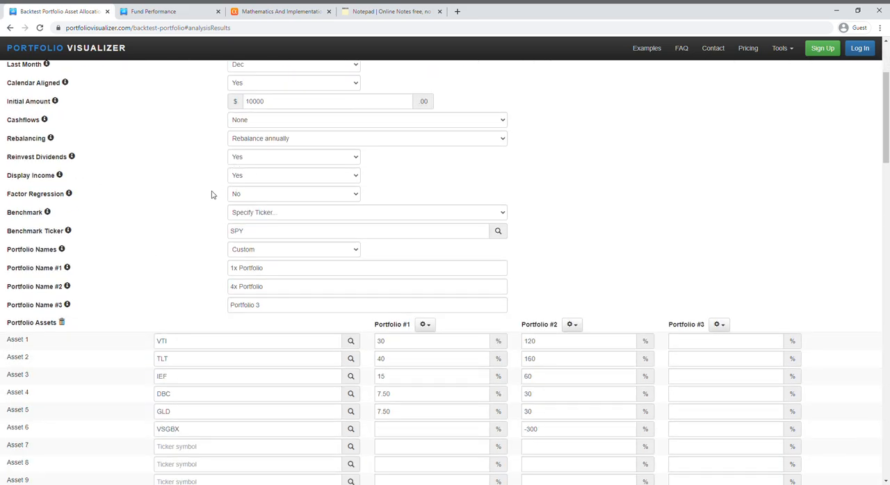
{"action": "mouse_move", "coordinate": [245, 189]}
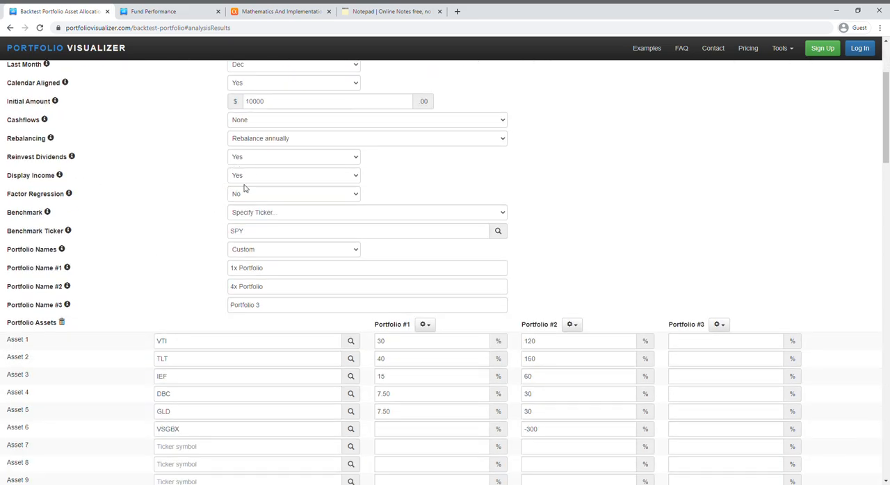
{"action": "mouse_move", "coordinate": [260, 200]}
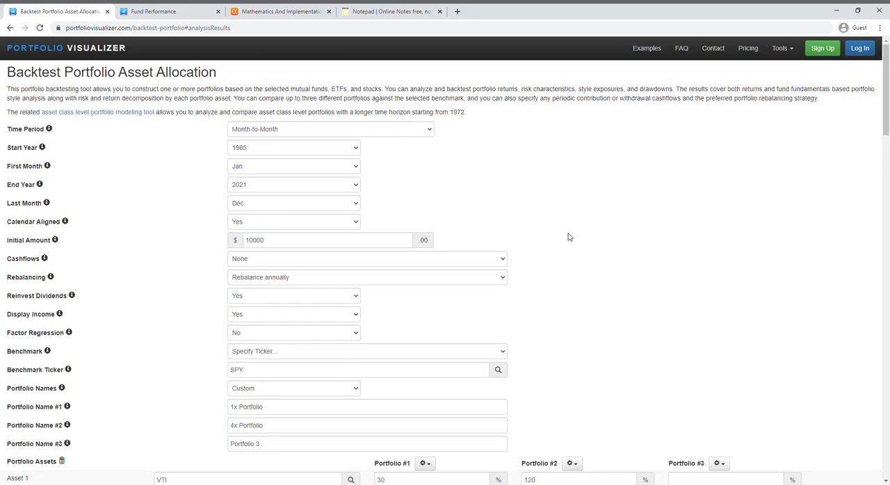
{"action": "scroll", "scroll_direction": "down", "scroll_amount": 3}
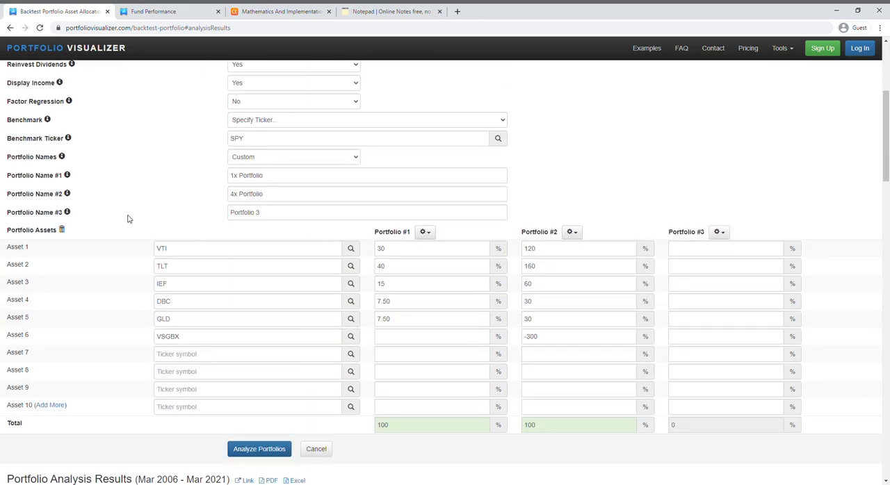
{"action": "left_click", "coordinate": [366, 212]}
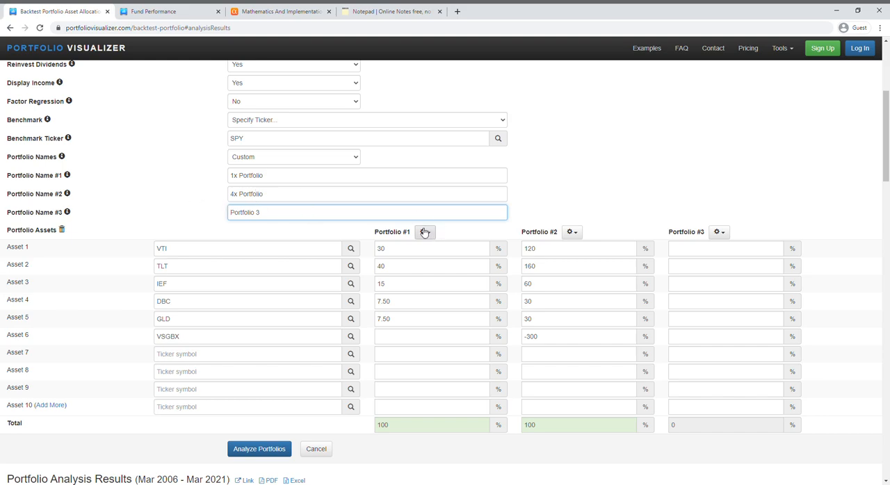
{"action": "mouse_move", "coordinate": [424, 236]}
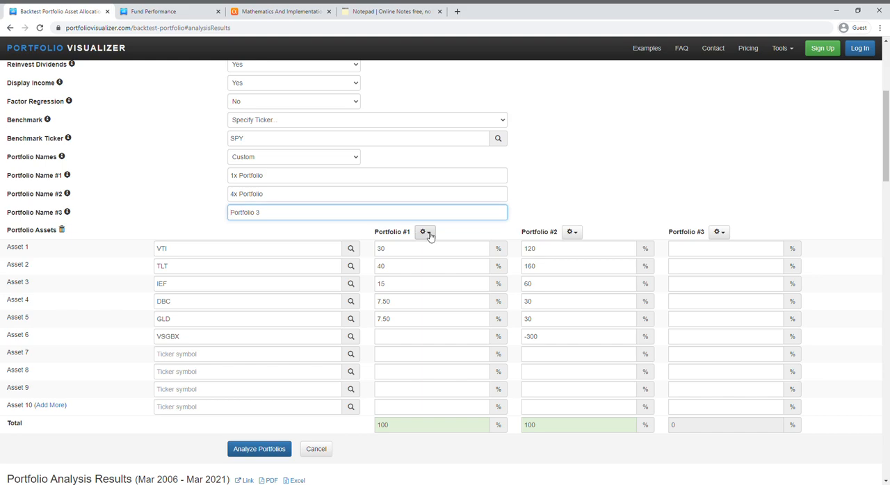
{"action": "left_click", "coordinate": [423, 232]}
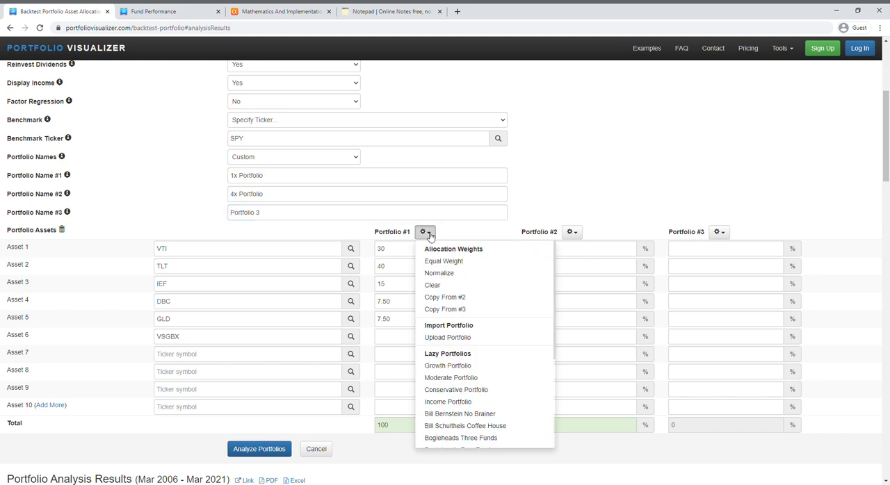
{"action": "mouse_move", "coordinate": [430, 249]}
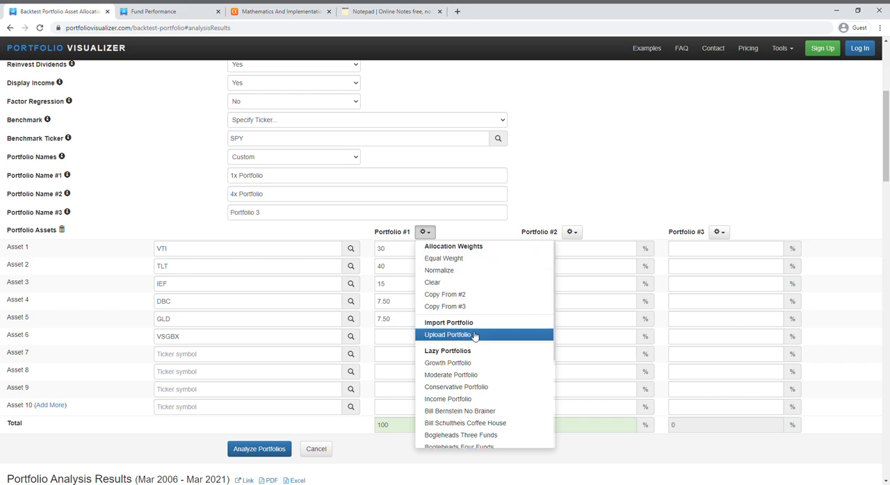
- Select the 4x portfolio's GLD weight, view VSGBX's fund analysis, then the notes
{"action": "scroll", "scroll_direction": "down", "scroll_amount": 3}
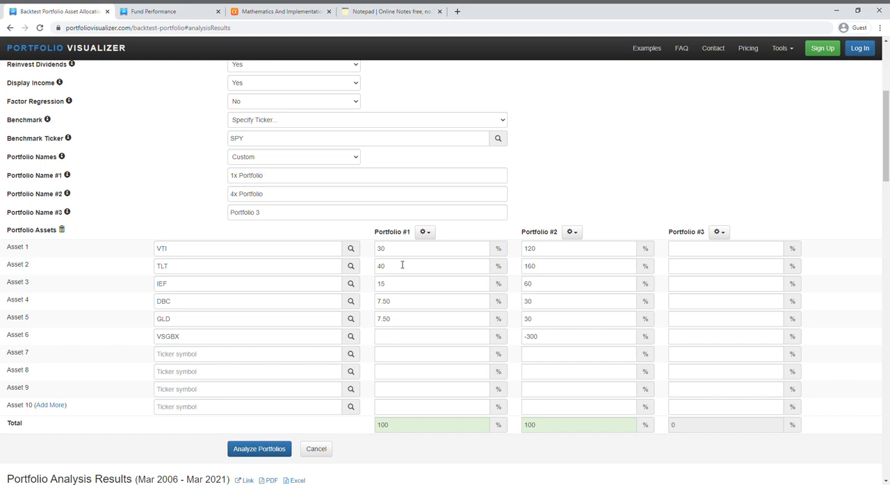
{"action": "mouse_move", "coordinate": [394, 257]}
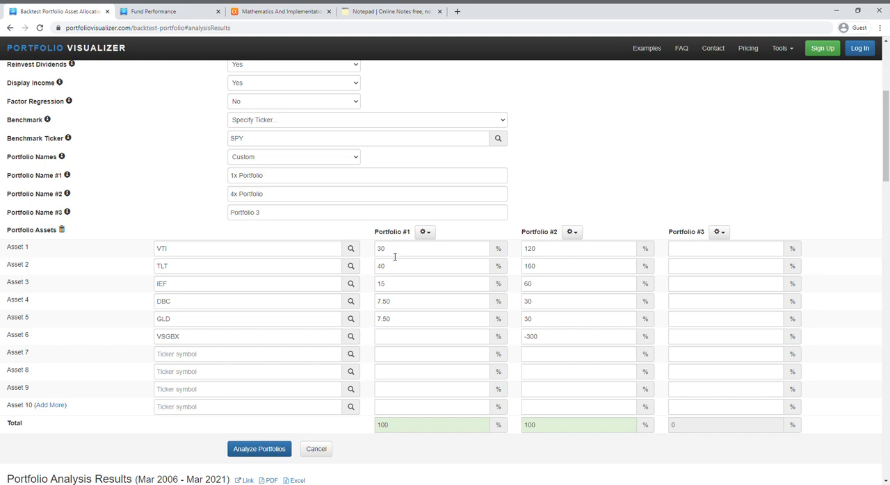
{"action": "mouse_move", "coordinate": [377, 262]}
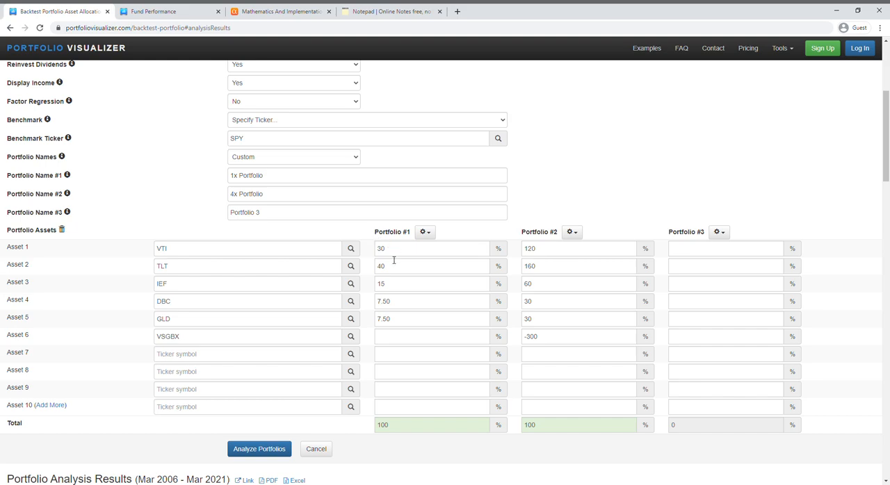
{"action": "mouse_move", "coordinate": [349, 243]}
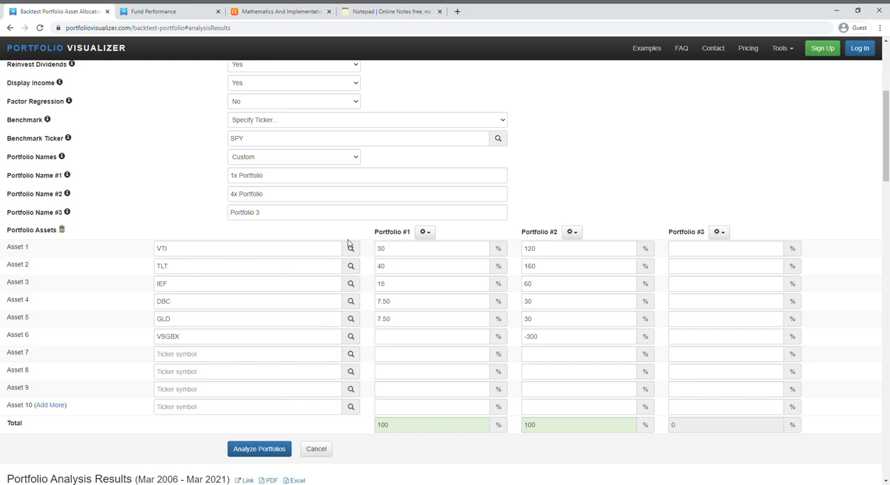
{"action": "left_click", "coordinate": [247, 318]}
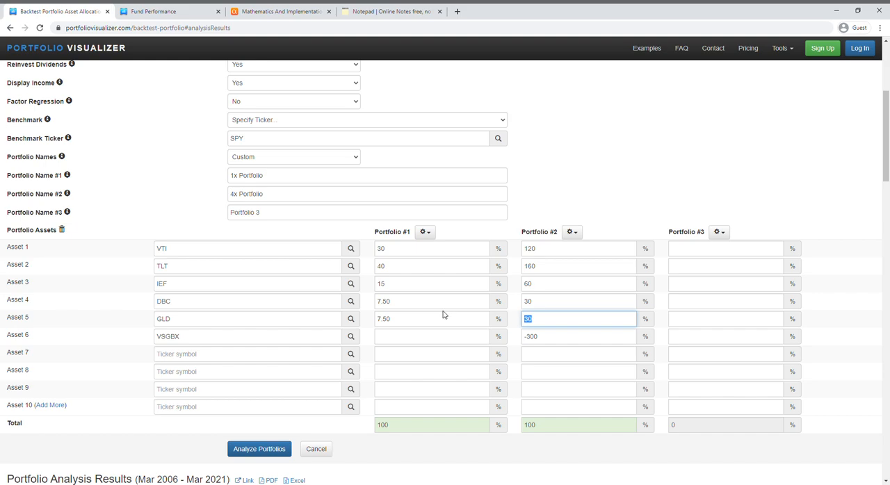
{"action": "mouse_move", "coordinate": [193, 69]}
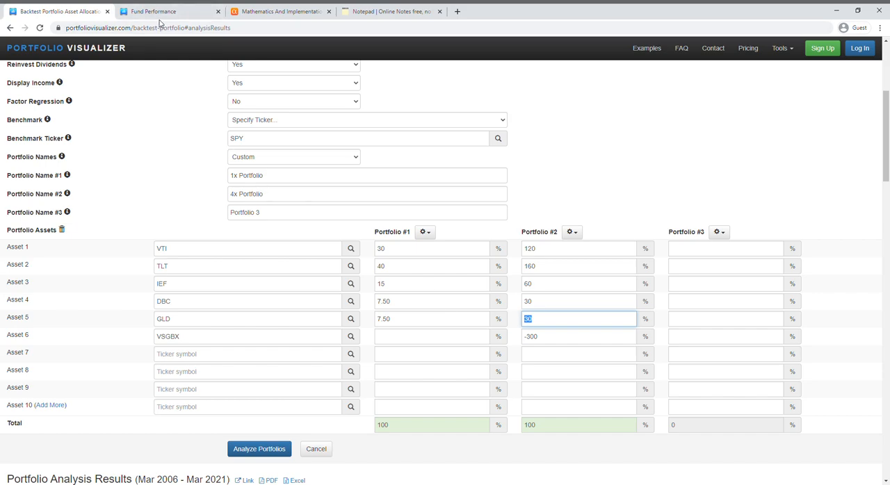
{"action": "left_click", "coordinate": [153, 11]}
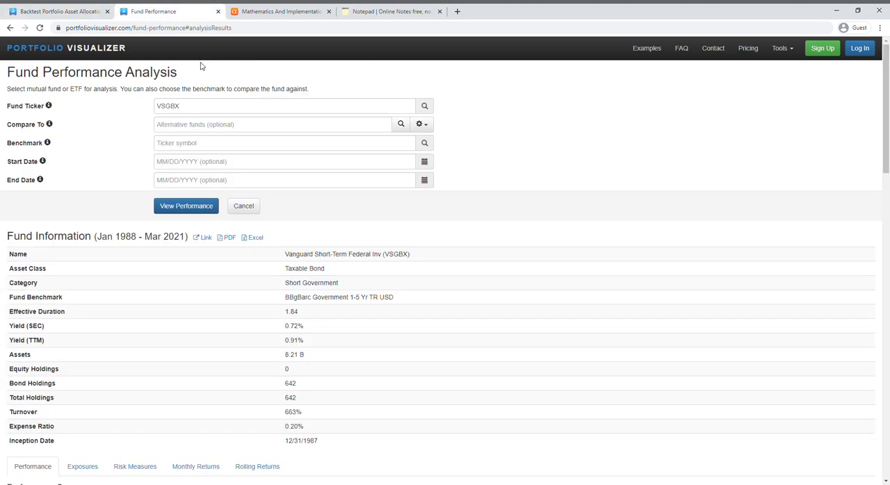
{"action": "mouse_move", "coordinate": [224, 101]}
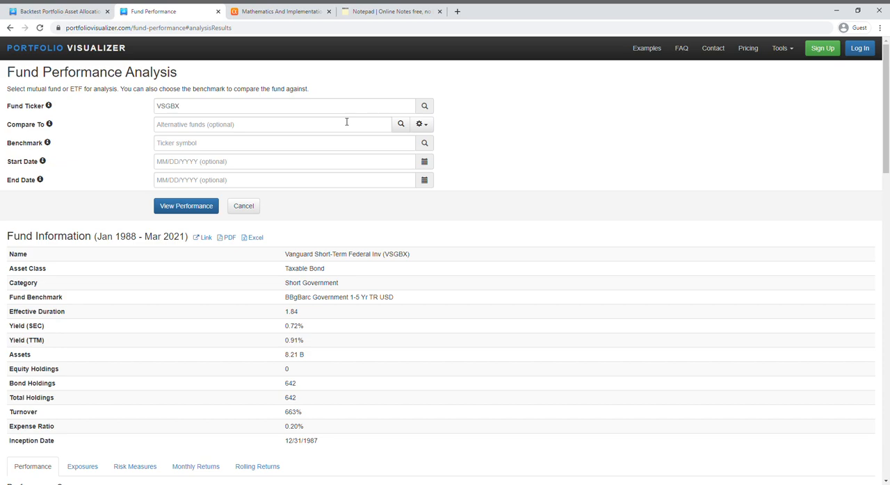
{"action": "left_click", "coordinate": [391, 11]}
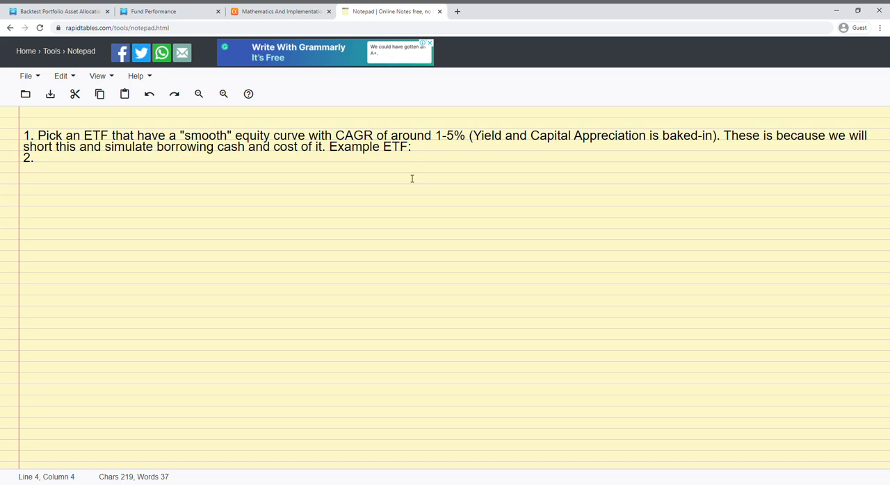
{"action": "left_click", "coordinate": [170, 11]}
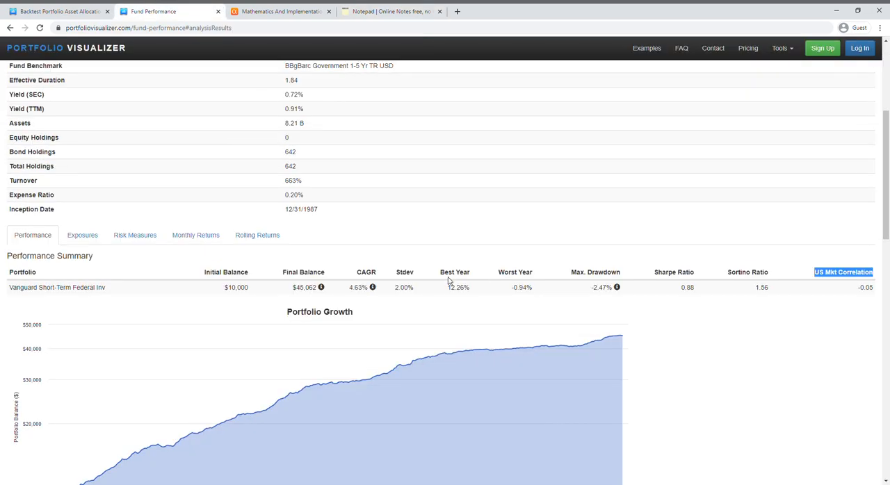
{"action": "left_click", "coordinate": [391, 11]}
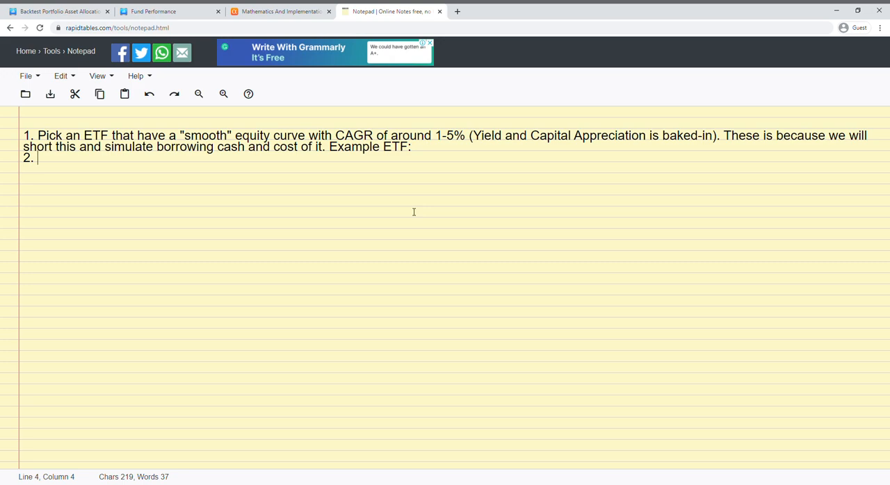
{"action": "mouse_move", "coordinate": [339, 226]}
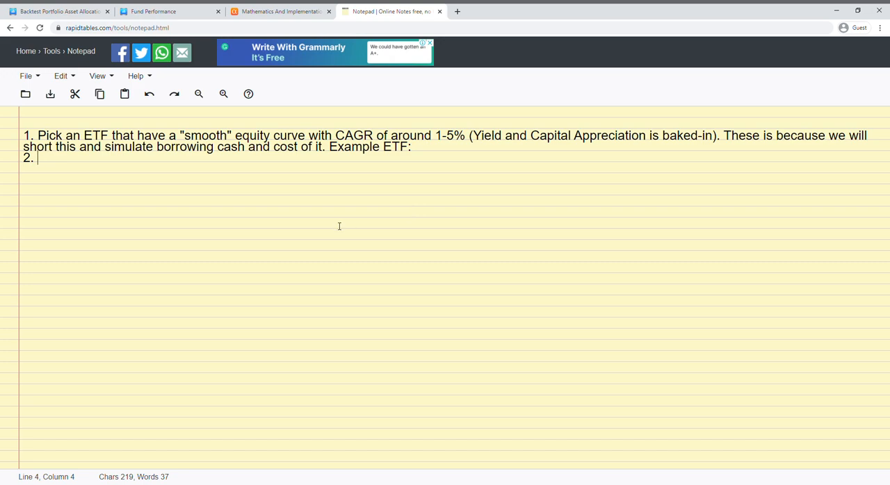
{"action": "mouse_move", "coordinate": [428, 165]}
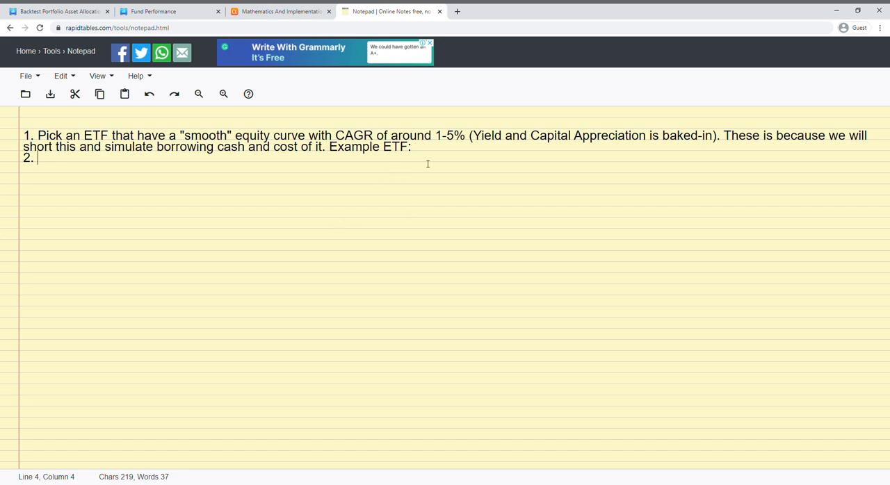
- Write VSGBX as the Example ETF in the notes and return to its fund analysis
{"action": "left_click", "coordinate": [167, 11]}
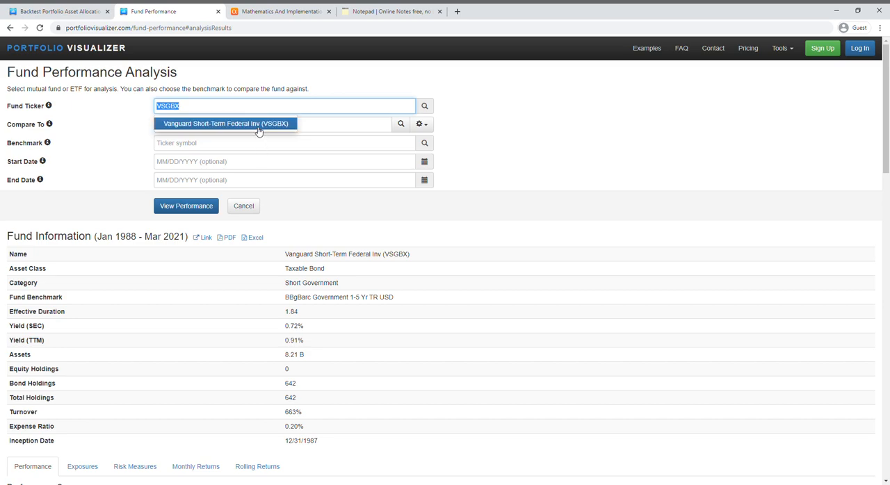
{"action": "mouse_move", "coordinate": [276, 113]}
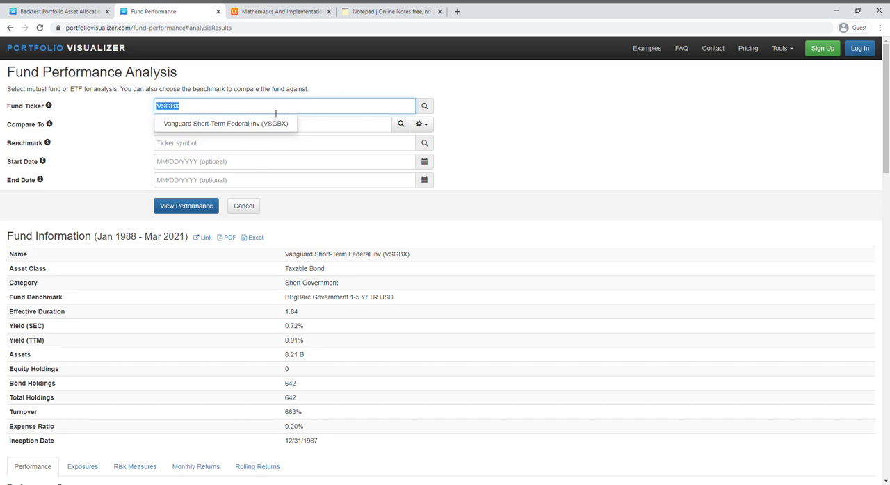
{"action": "left_click", "coordinate": [389, 11]}
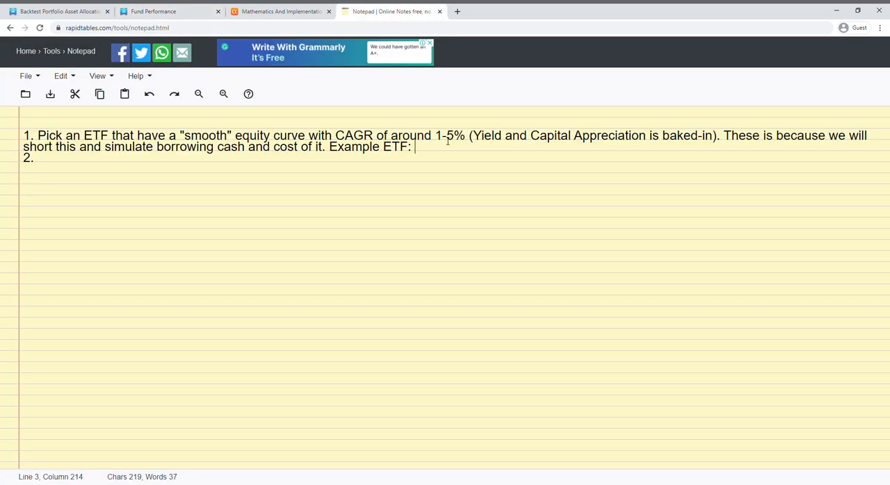
{"action": "type", "text": "VSGBX"}
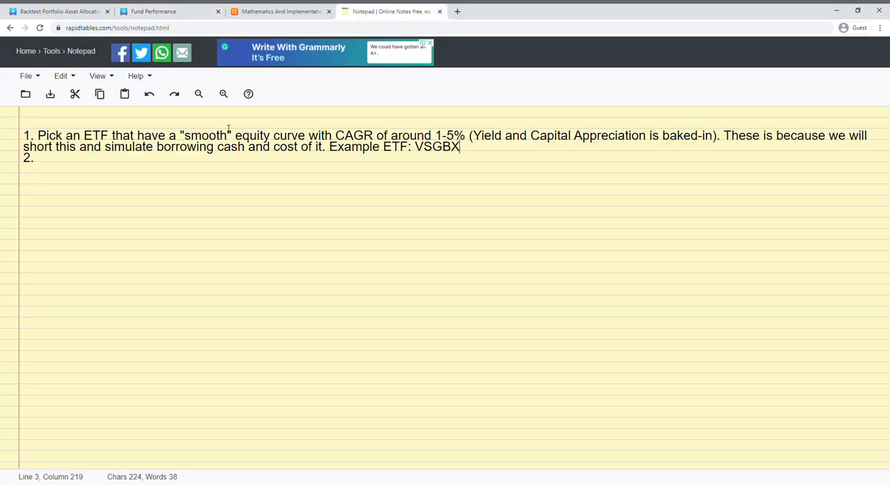
{"action": "left_click", "coordinate": [166, 11]}
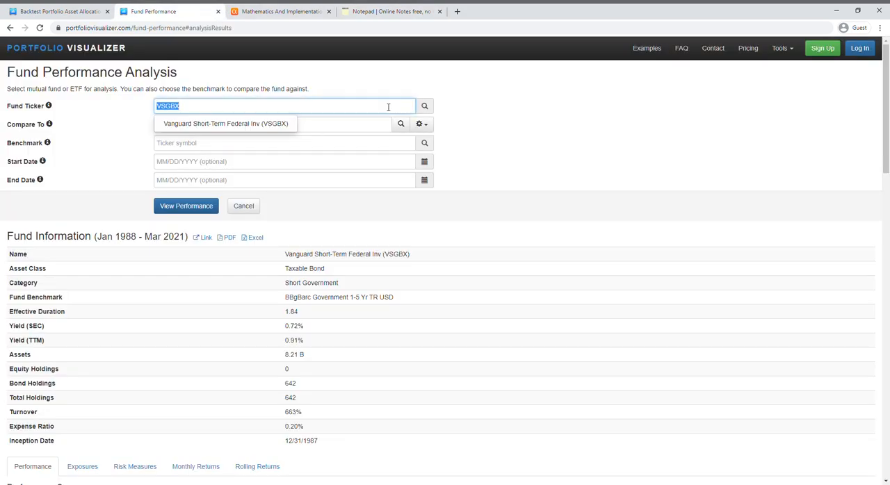
- Scroll to VSGBX's performance summary and growth chart, highlighting its 4.63% CAGR
{"action": "left_click", "coordinate": [209, 106]}
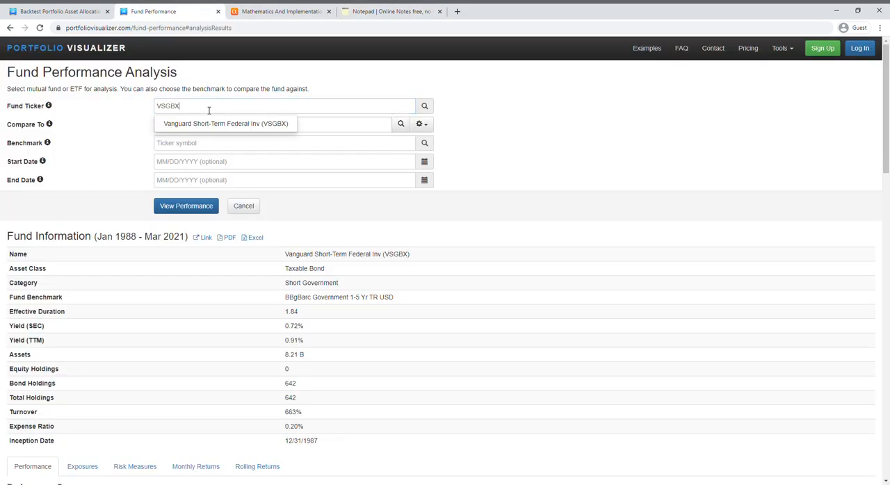
{"action": "scroll", "scroll_direction": "down", "scroll_amount": 3}
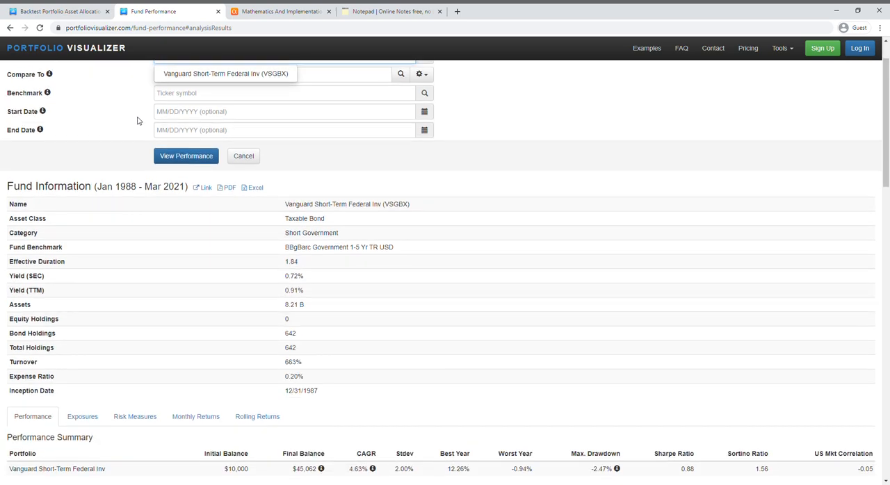
{"action": "scroll", "scroll_direction": "down", "scroll_amount": 3}
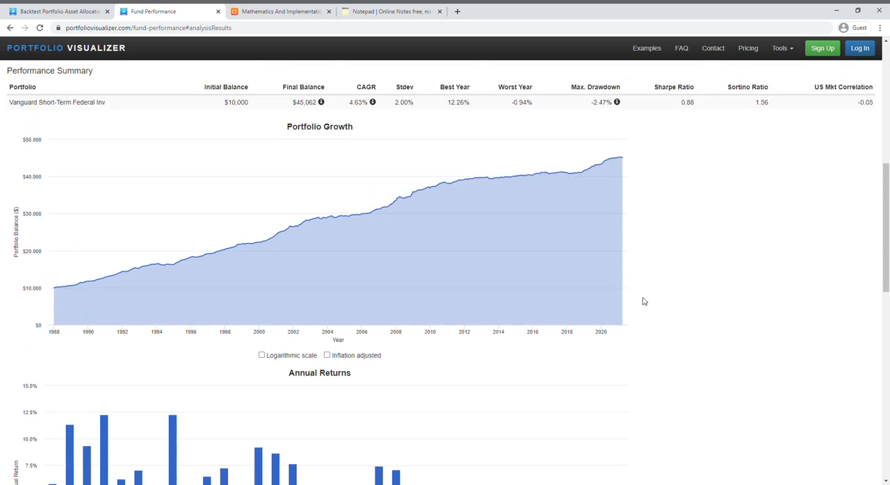
{"action": "mouse_move", "coordinate": [625, 289]}
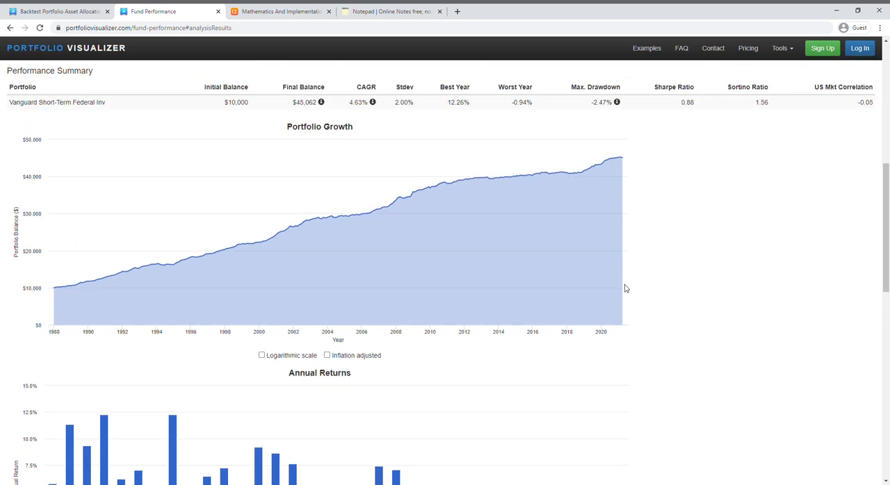
{"action": "mouse_move", "coordinate": [433, 178]}
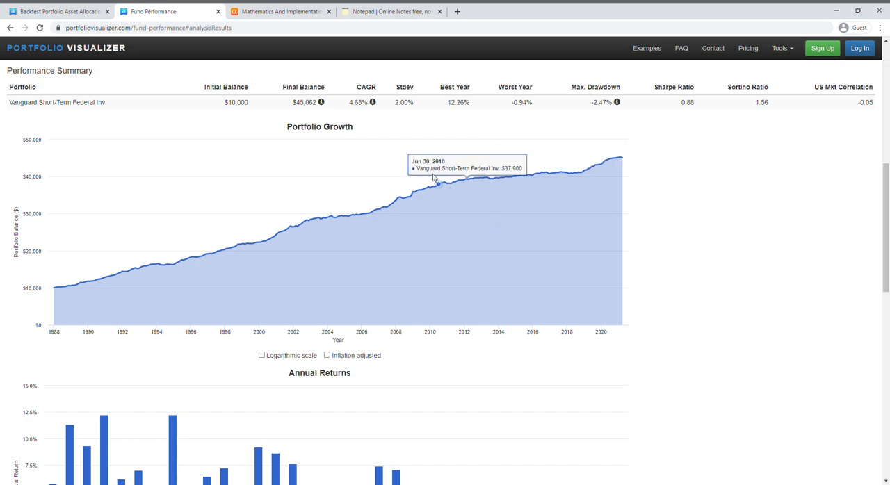
{"action": "double_click", "coordinate": [357, 103]}
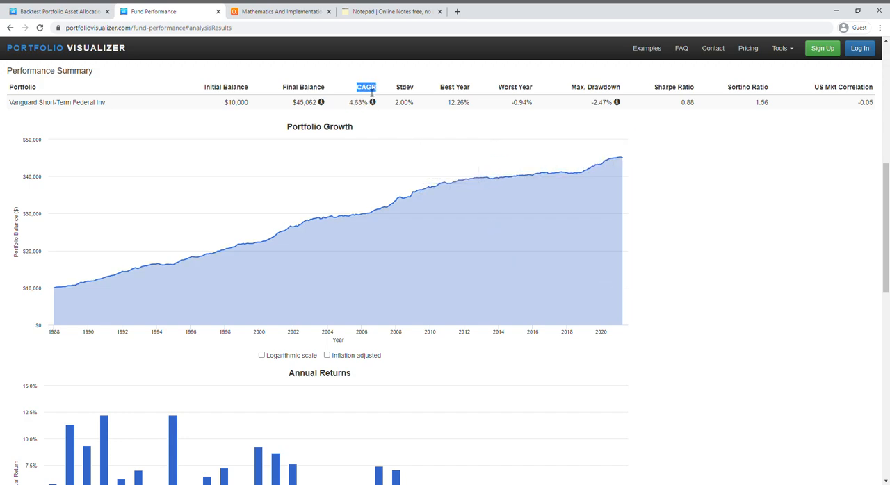
{"action": "mouse_move", "coordinate": [442, 129]}
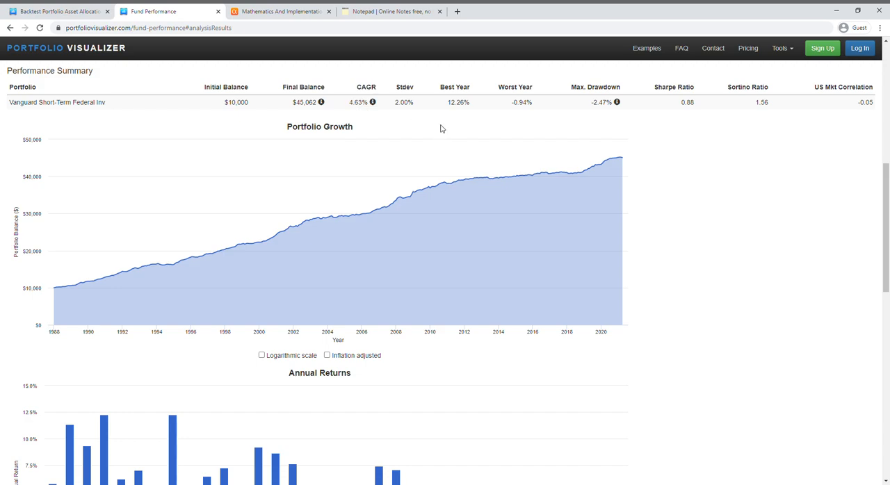
{"action": "scroll", "scroll_direction": "up", "scroll_amount": 3}
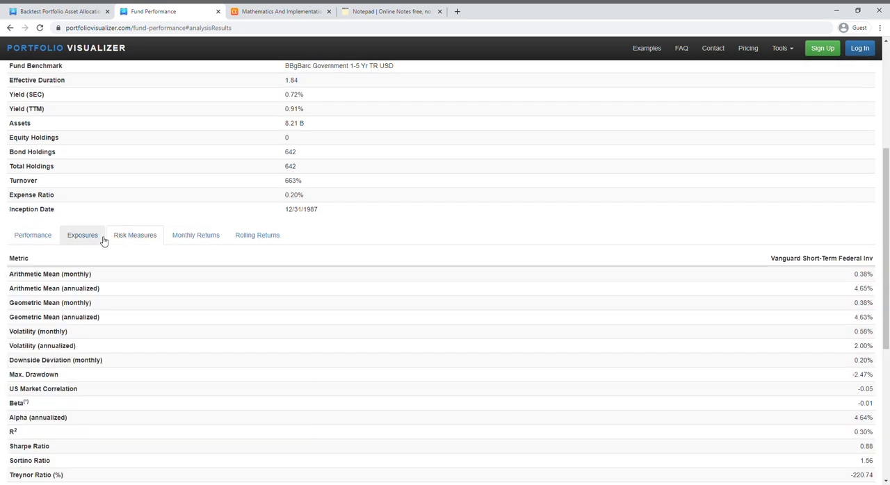
{"action": "scroll", "scroll_direction": "down", "scroll_amount": 3}
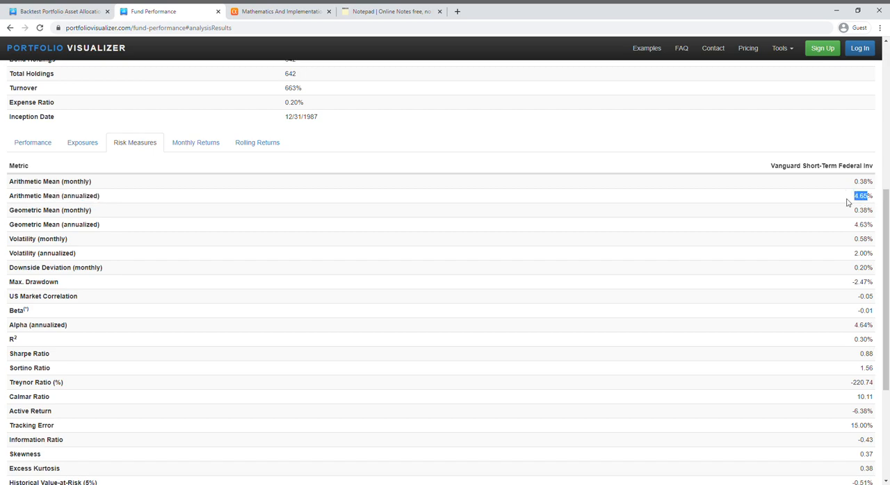
{"action": "left_click", "coordinate": [32, 143]}
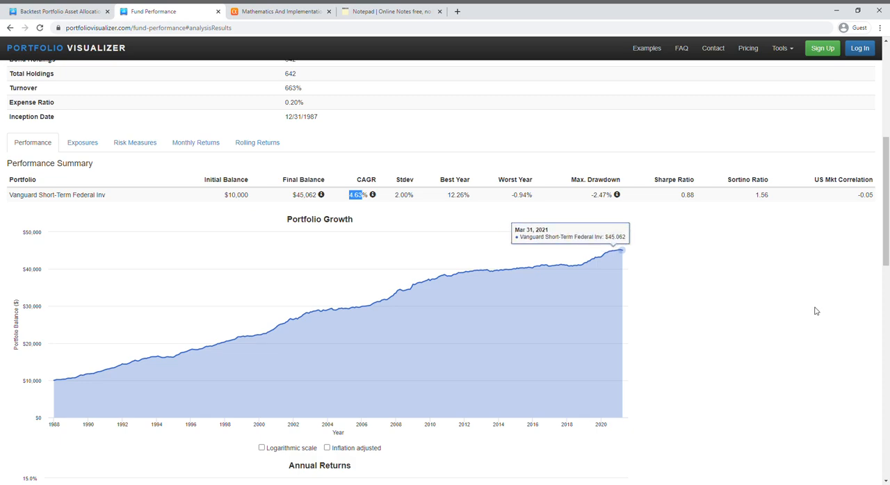
{"action": "scroll", "scroll_direction": "down", "scroll_amount": 3}
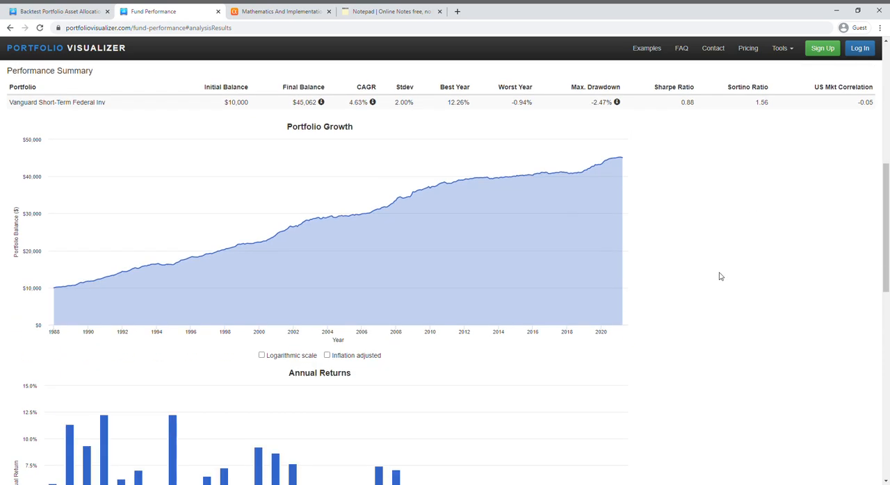
{"action": "mouse_move", "coordinate": [633, 215]}
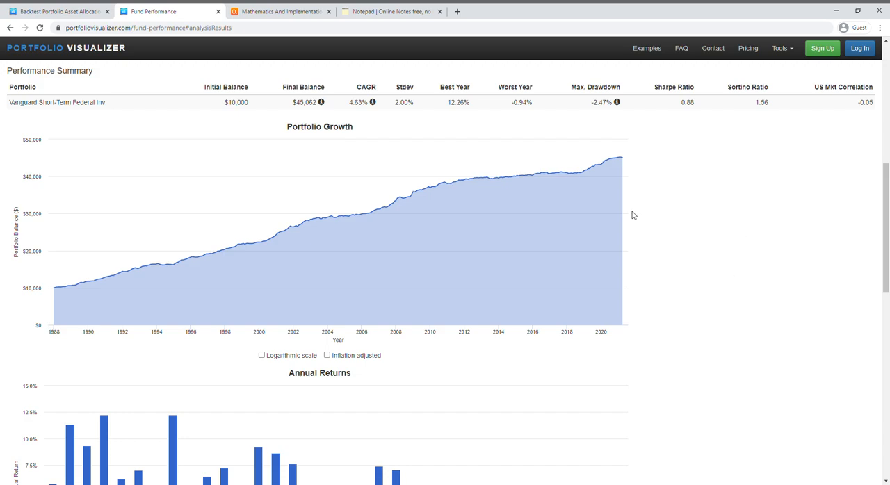
{"action": "mouse_move", "coordinate": [61, 288]}
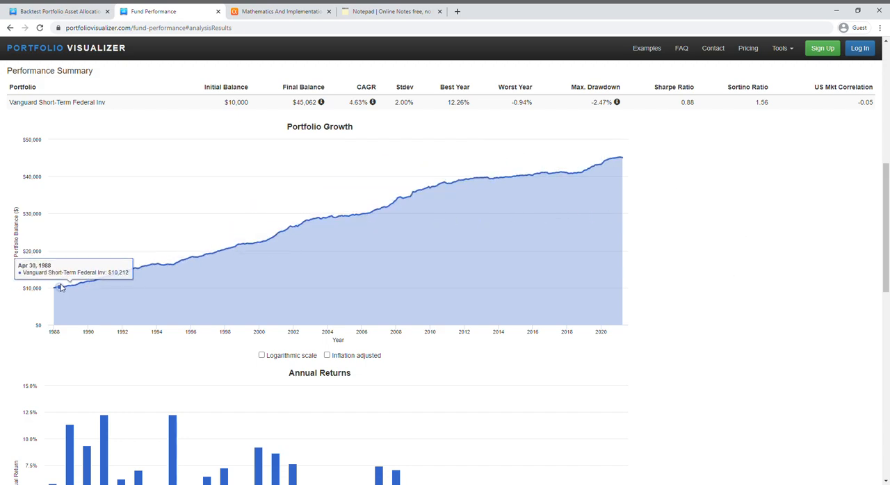
{"action": "mouse_move", "coordinate": [57, 288]}
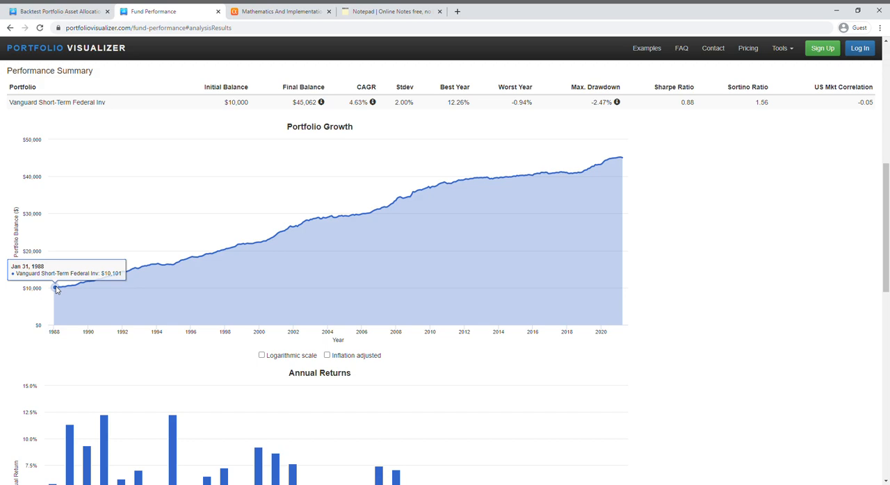
{"action": "mouse_move", "coordinate": [57, 288]}
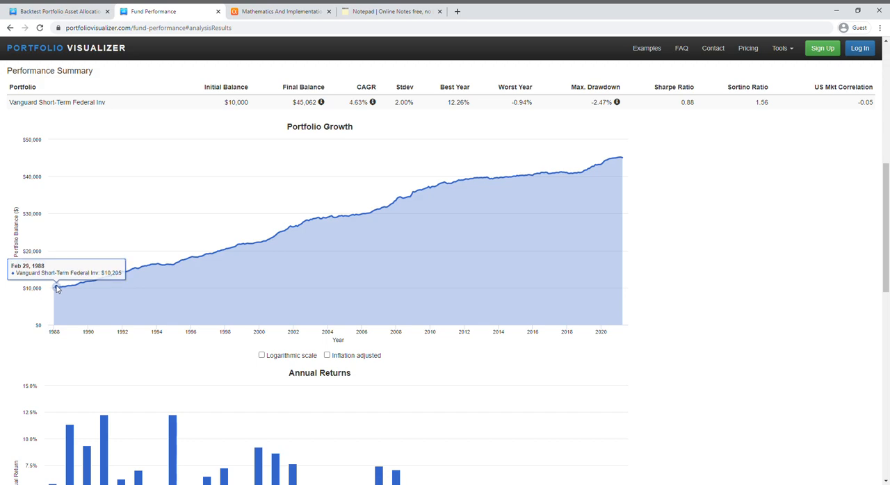
{"action": "mouse_move", "coordinate": [64, 288]}
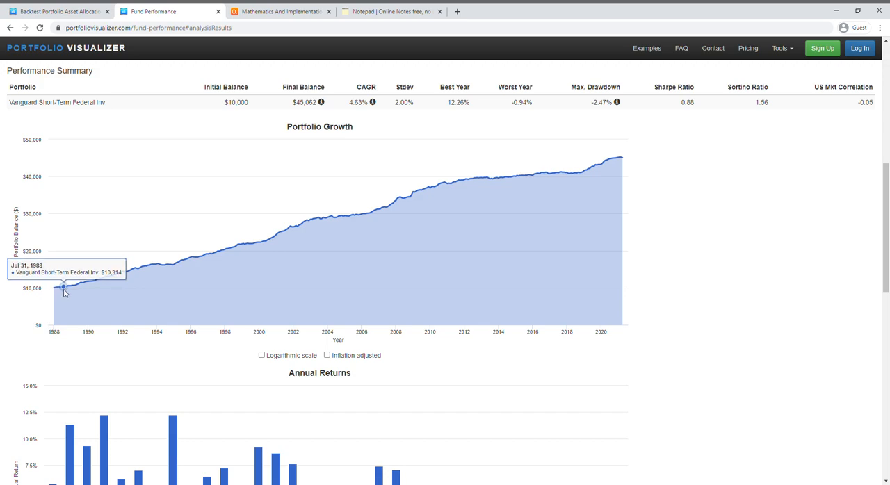
{"action": "mouse_move", "coordinate": [55, 288]}
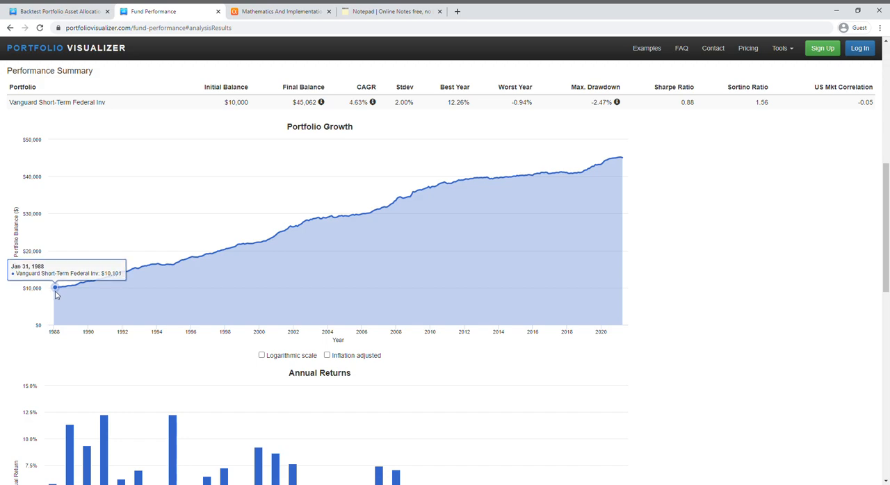
{"action": "mouse_move", "coordinate": [287, 222]}
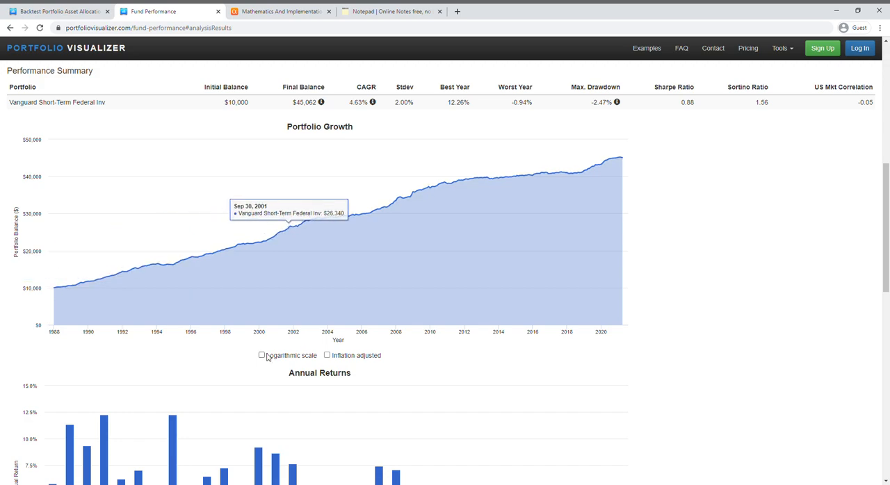
{"action": "mouse_move", "coordinate": [265, 357]}
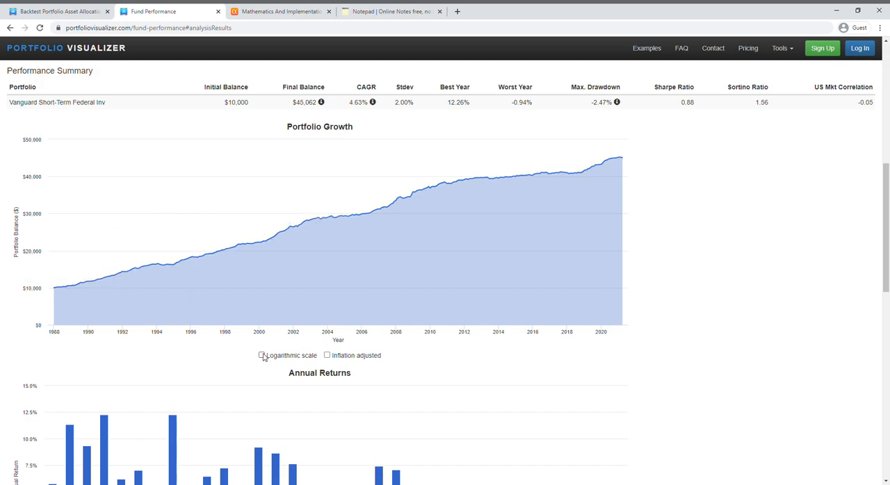
{"action": "mouse_move", "coordinate": [273, 353]}
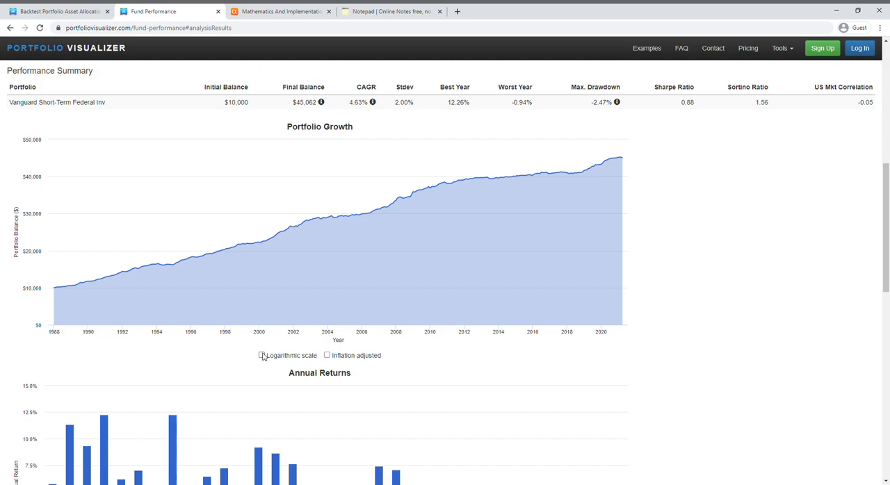
{"action": "scroll", "scroll_direction": "up", "scroll_amount": 3}
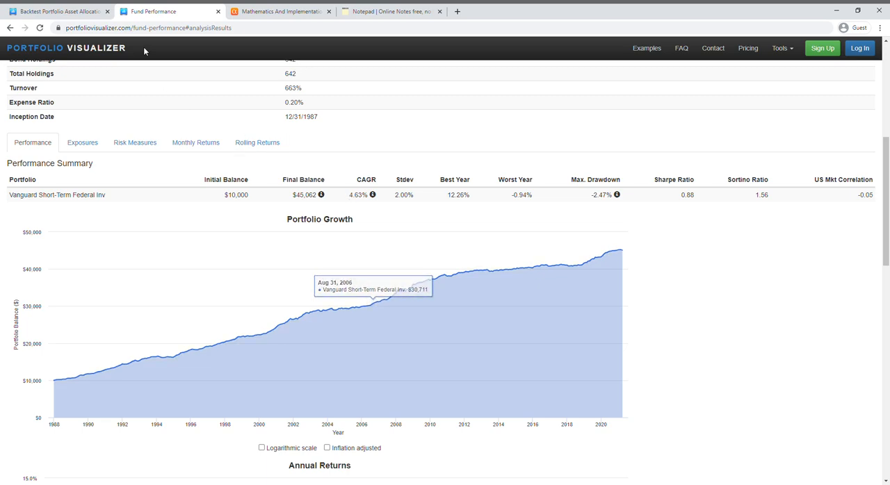
- Scroll up to the backtest assets table and highlight VTI's 30% weight in 1x Portfolio
{"action": "left_click", "coordinate": [55, 11]}
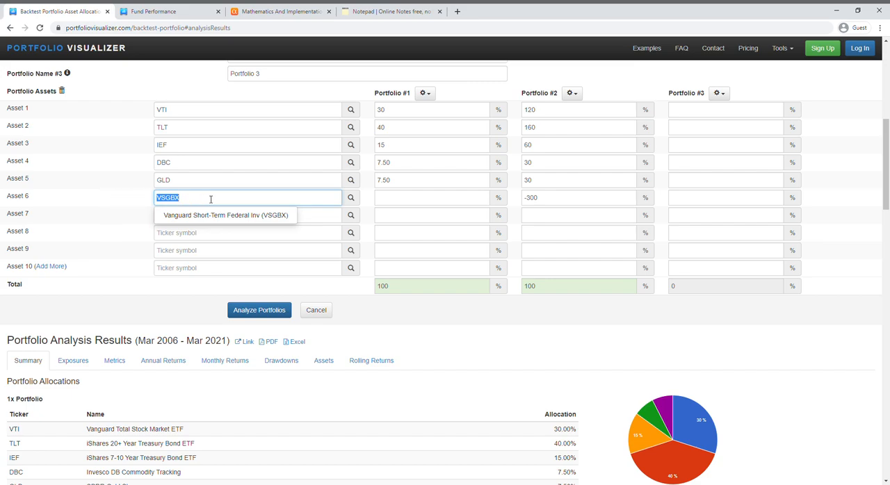
{"action": "scroll", "scroll_direction": "up", "scroll_amount": 3}
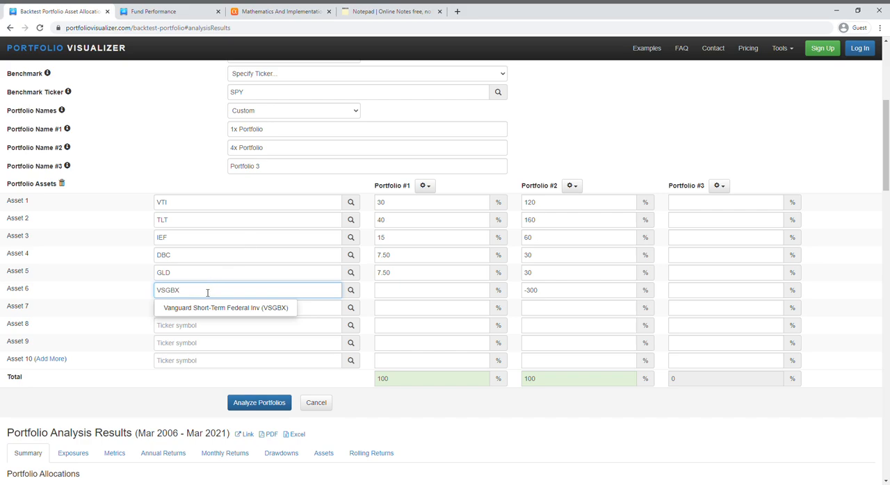
{"action": "mouse_move", "coordinate": [399, 212]}
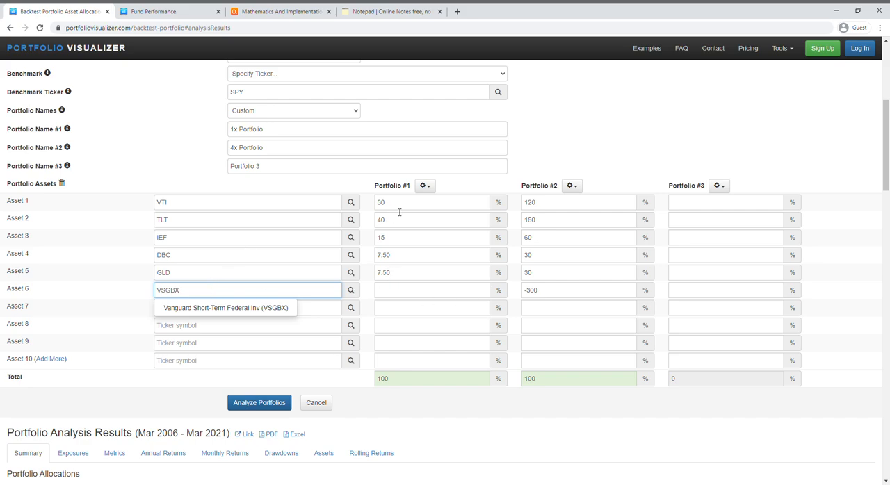
{"action": "left_click", "coordinate": [577, 290]}
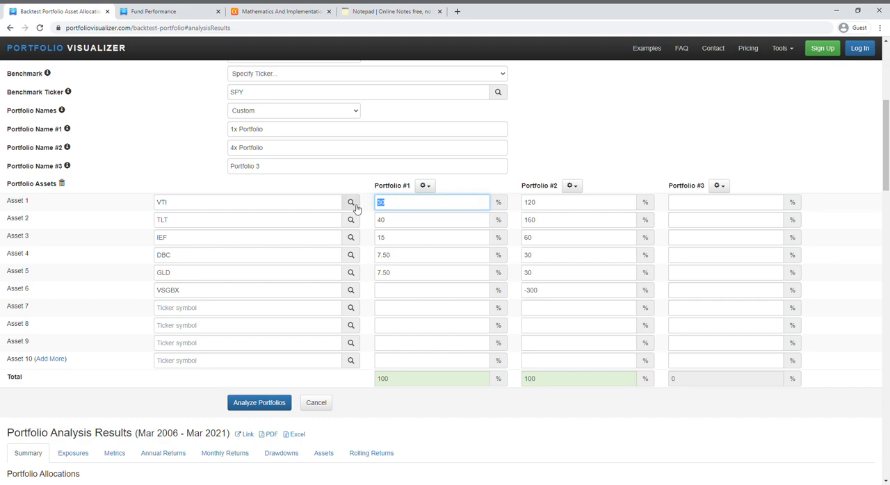
{"action": "left_click", "coordinate": [247, 201]}
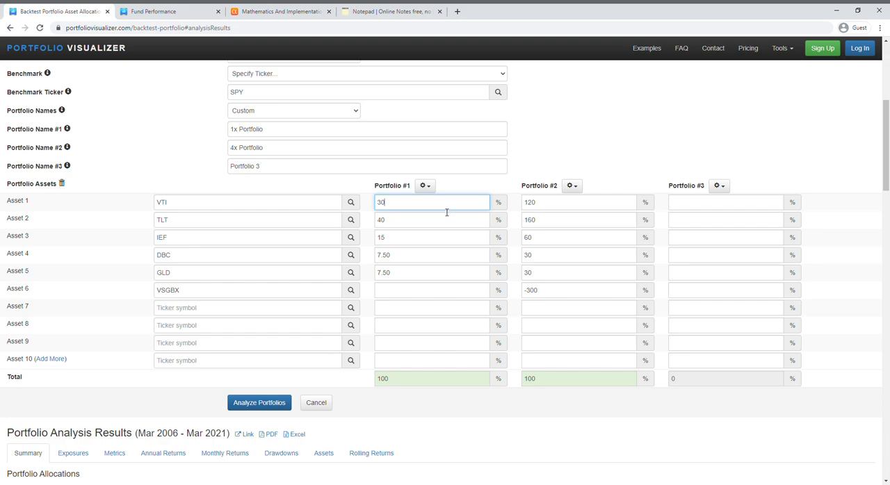
{"action": "left_click", "coordinate": [579, 202]}
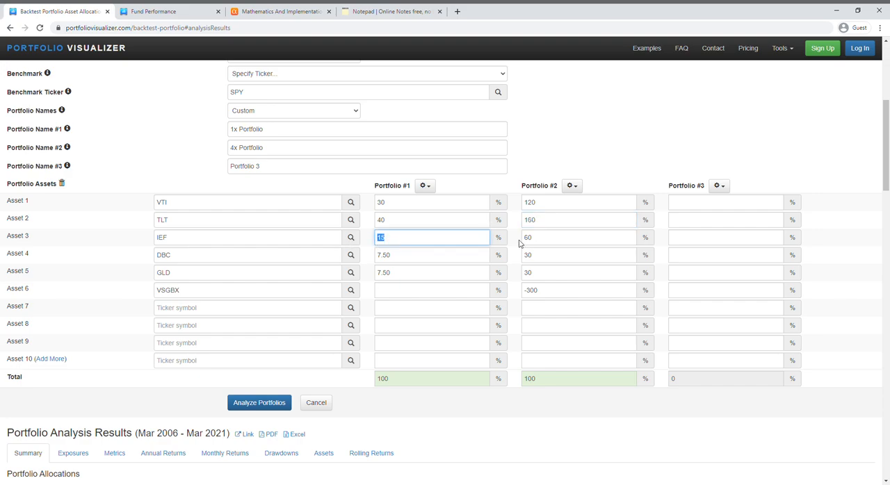
{"action": "left_click", "coordinate": [580, 237]}
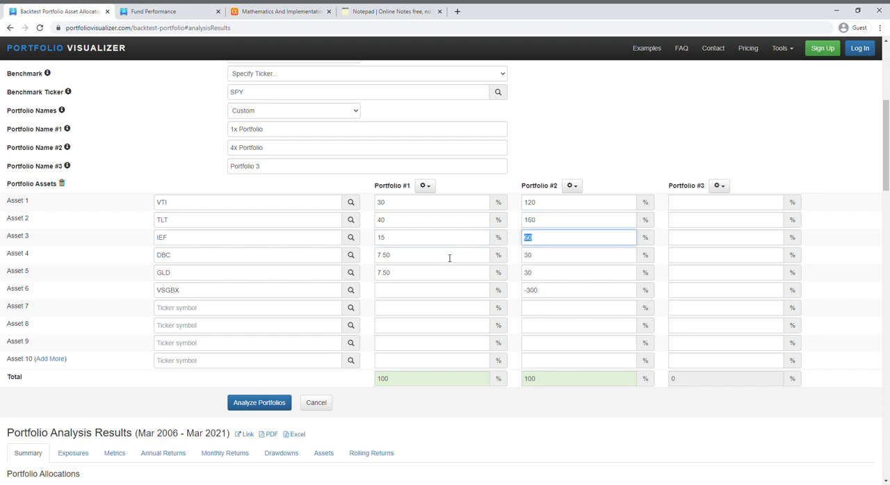
{"action": "left_click", "coordinate": [431, 256]}
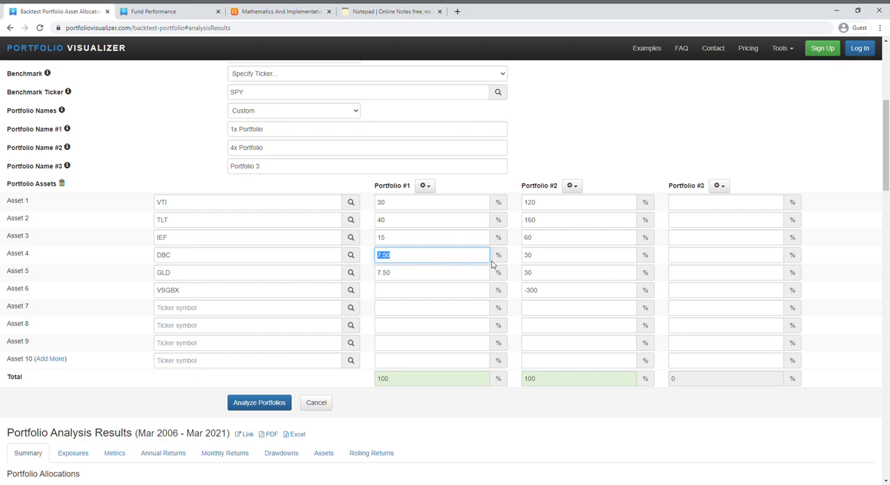
{"action": "left_click", "coordinate": [579, 272]}
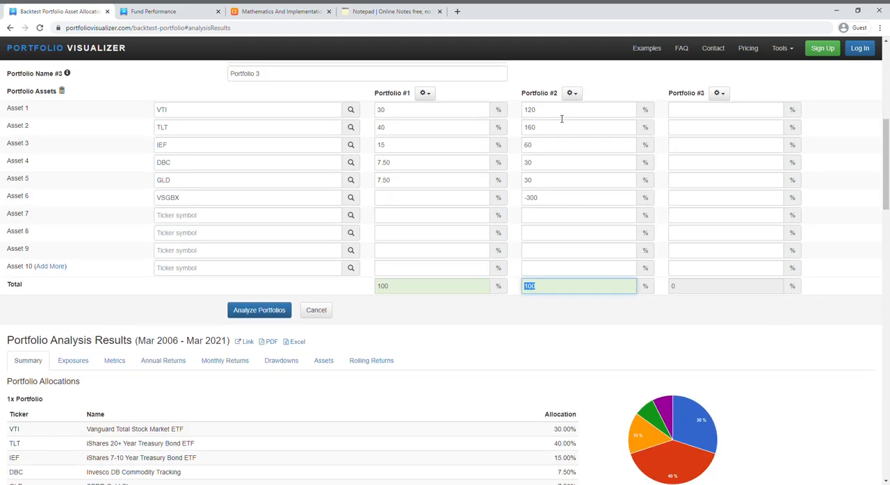
{"action": "scroll", "scroll_direction": "up", "scroll_amount": 3}
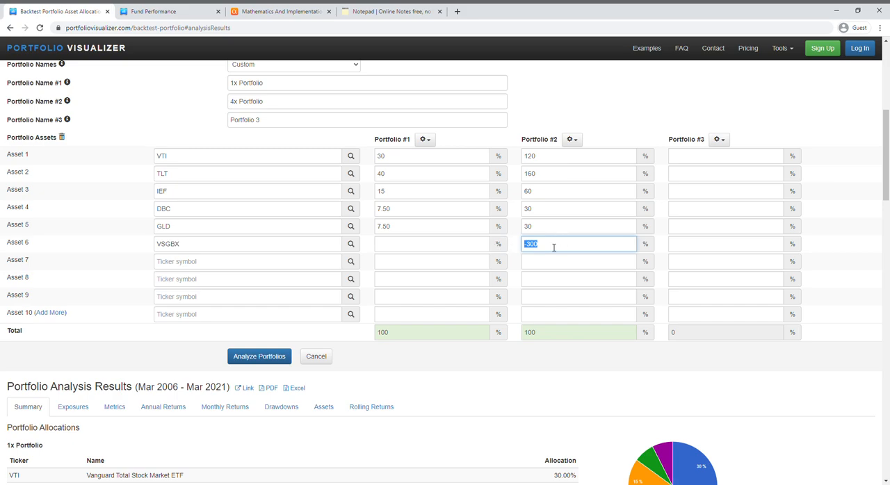
{"action": "mouse_move", "coordinate": [570, 243]}
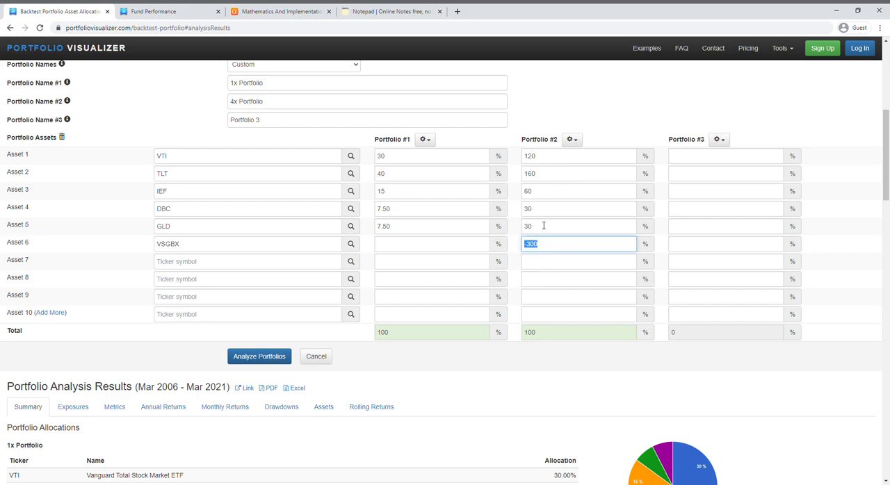
{"action": "mouse_move", "coordinate": [552, 236]}
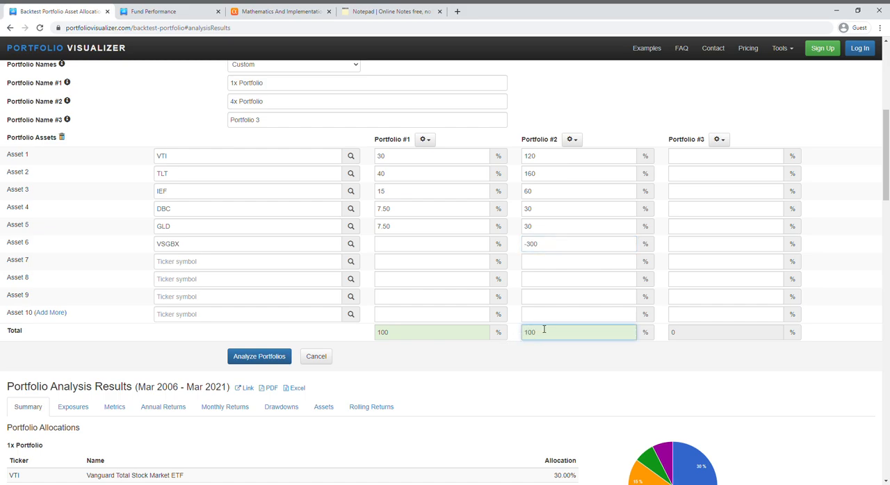
{"action": "mouse_move", "coordinate": [543, 328]}
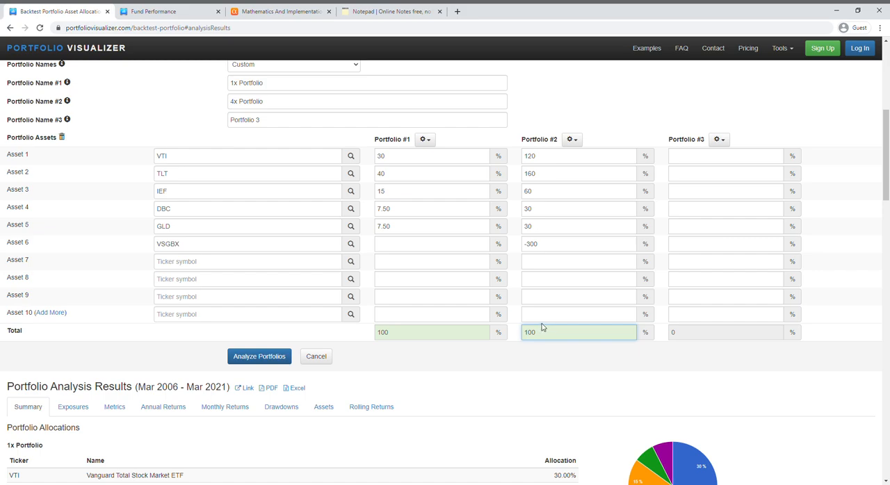
{"action": "mouse_move", "coordinate": [589, 221]}
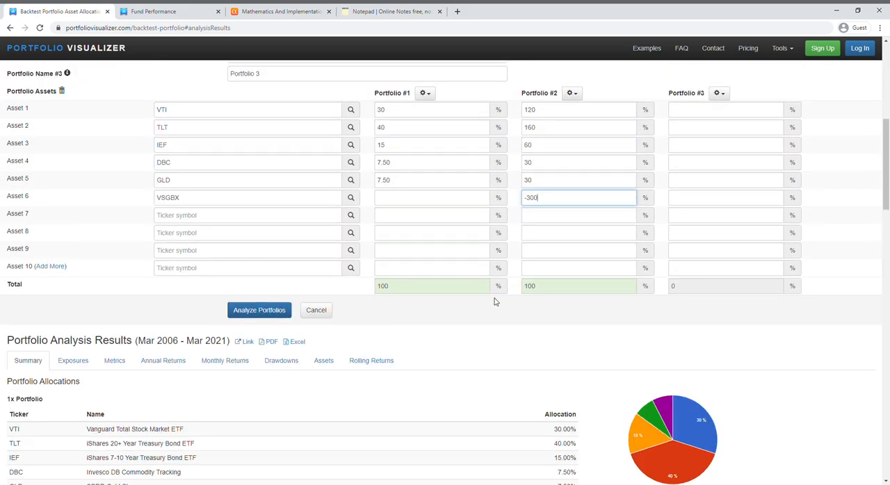
{"action": "scroll", "scroll_direction": "down", "scroll_amount": 3}
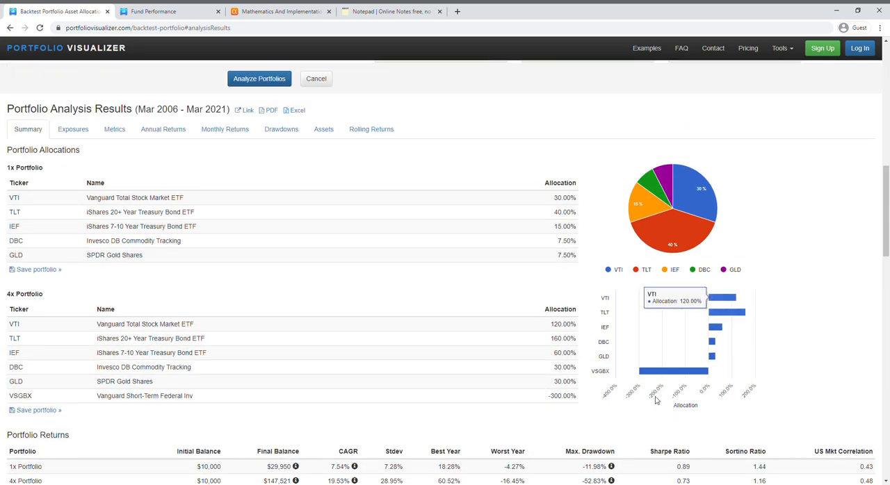
- Uncheck Logarithmic scale on the growth chart, then scroll back up to the settings
{"action": "scroll", "scroll_direction": "down", "scroll_amount": 3}
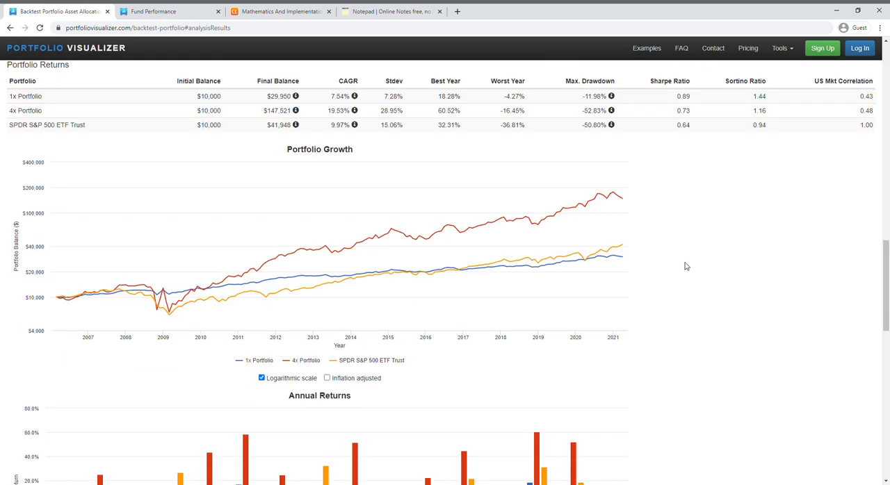
{"action": "left_click", "coordinate": [262, 379]}
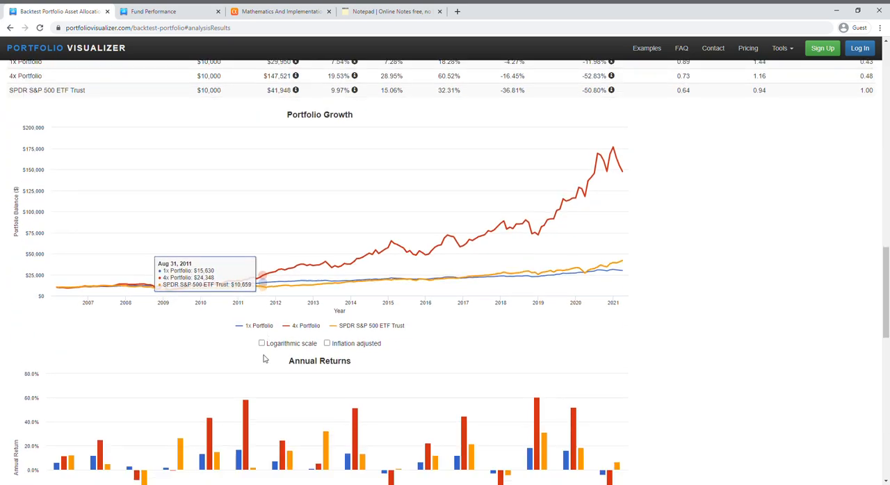
{"action": "scroll", "scroll_direction": "down", "scroll_amount": 3}
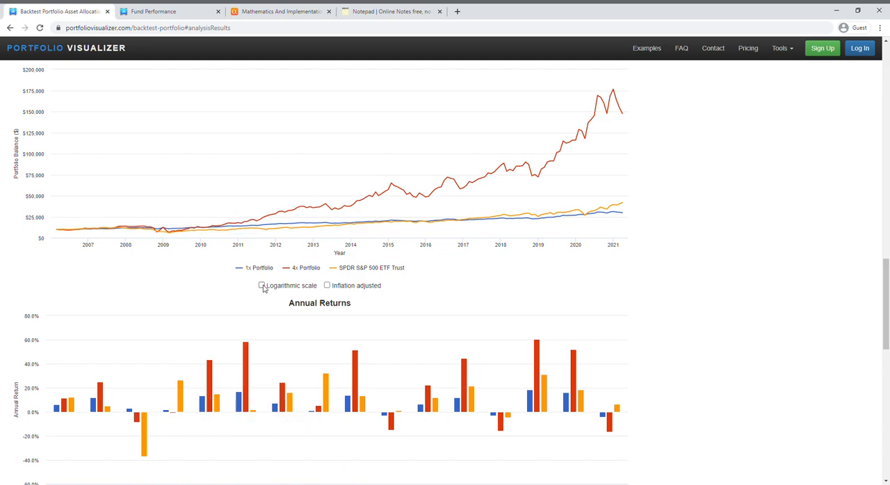
{"action": "scroll", "scroll_direction": "up", "scroll_amount": 3}
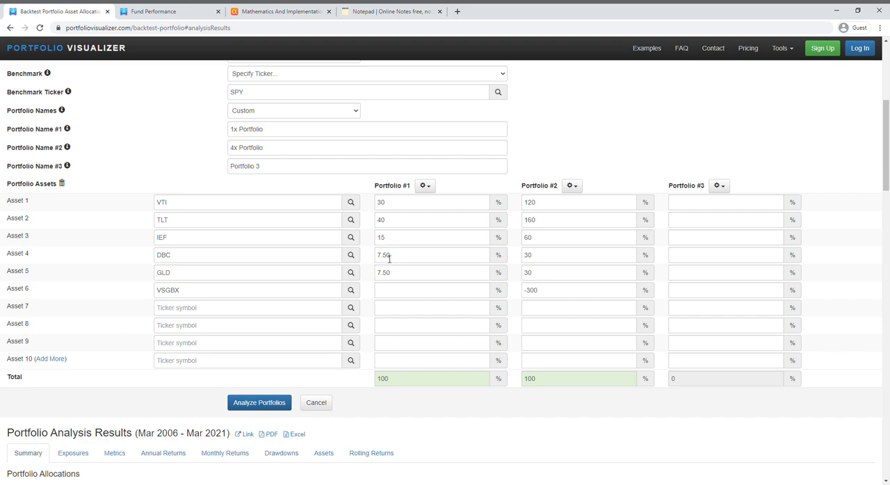
{"action": "scroll", "scroll_direction": "up", "scroll_amount": 3}
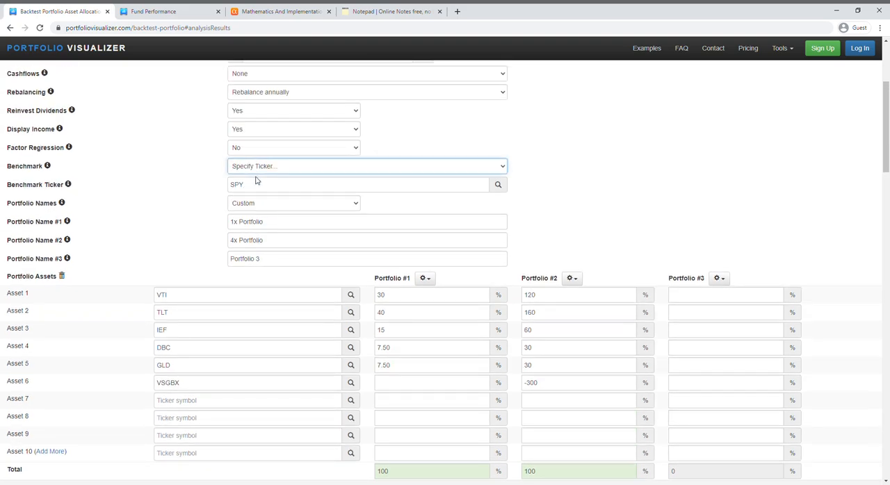
- Rerun the backtest, dismiss the time-period note, and view the growth chart ($147,521 for 4x)
{"action": "left_click", "coordinate": [259, 199]}
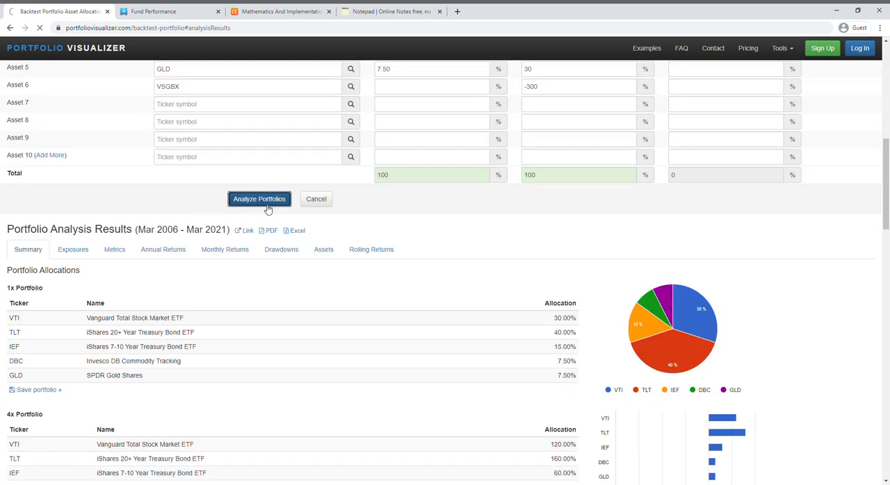
{"action": "left_click", "coordinate": [259, 199]}
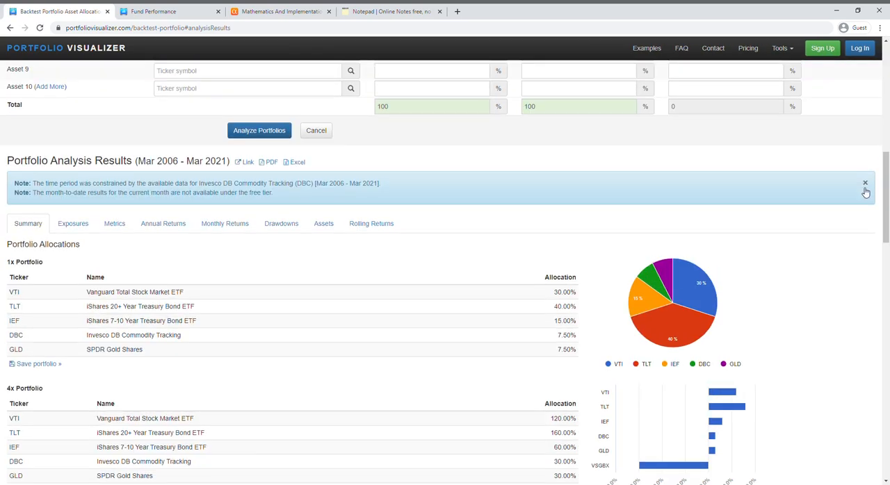
{"action": "scroll", "scroll_direction": "down", "scroll_amount": 3}
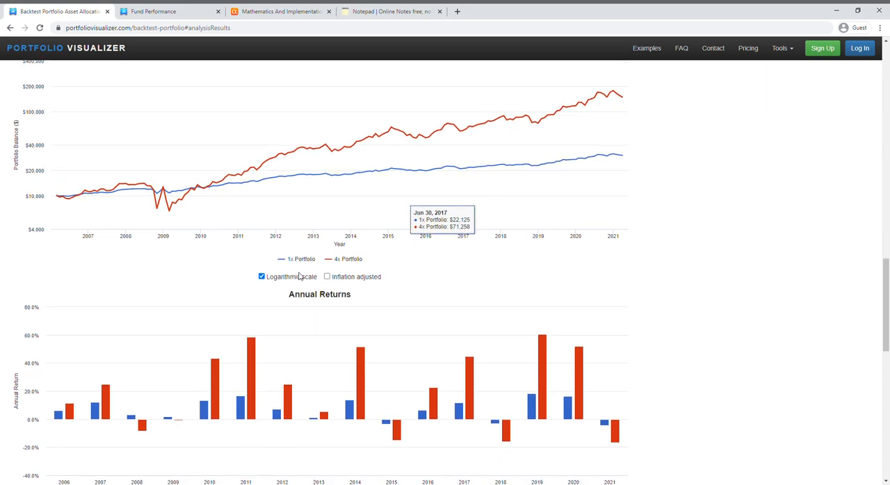
{"action": "mouse_move", "coordinate": [742, 305]}
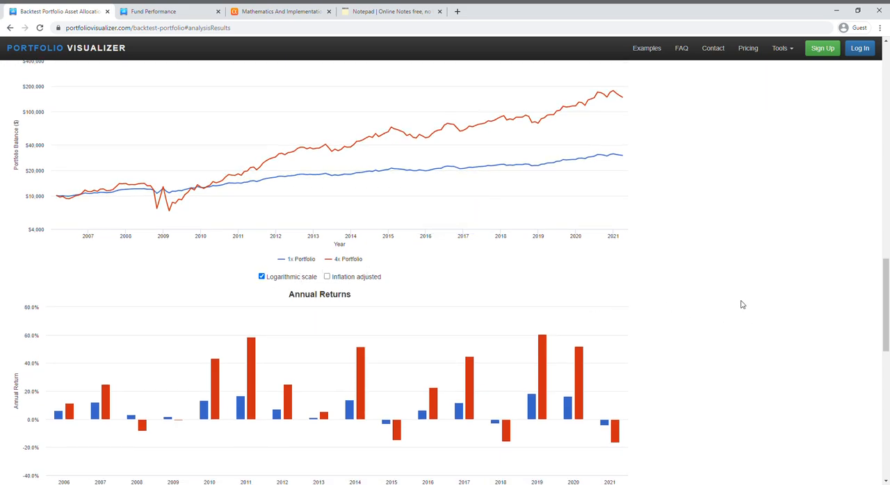
{"action": "mouse_move", "coordinate": [731, 306]}
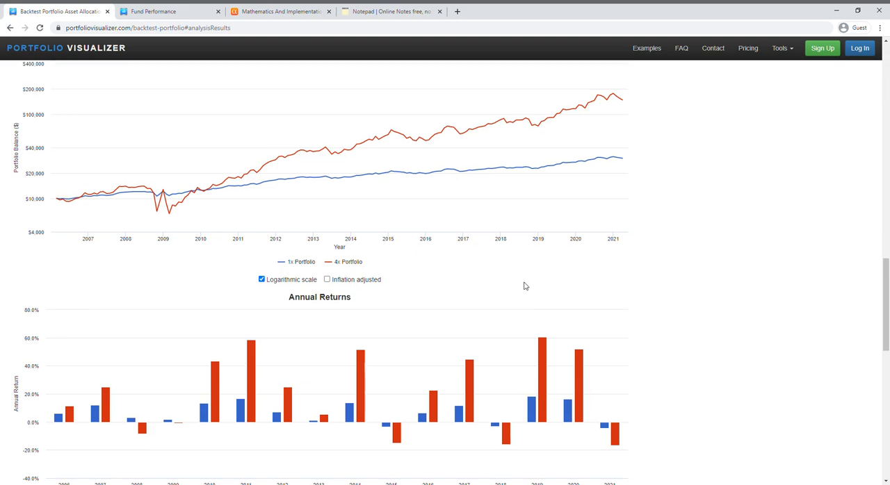
{"action": "scroll", "scroll_direction": "up", "scroll_amount": 3}
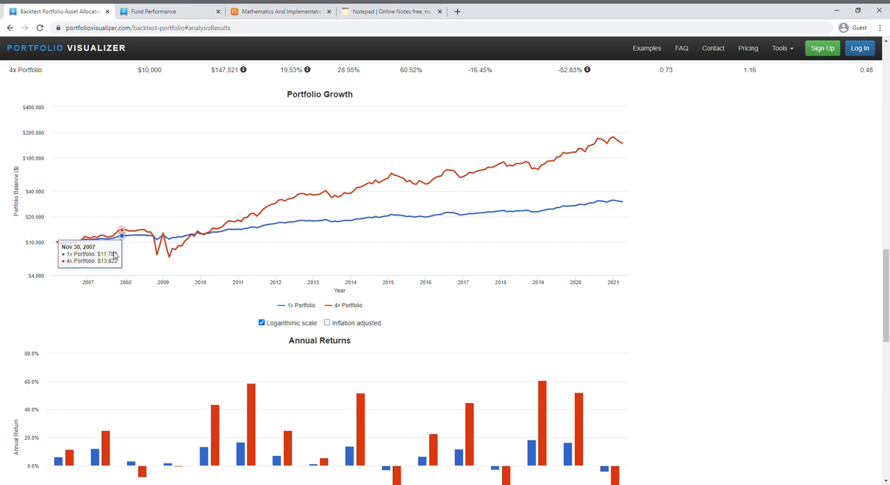
{"action": "mouse_move", "coordinate": [106, 239]}
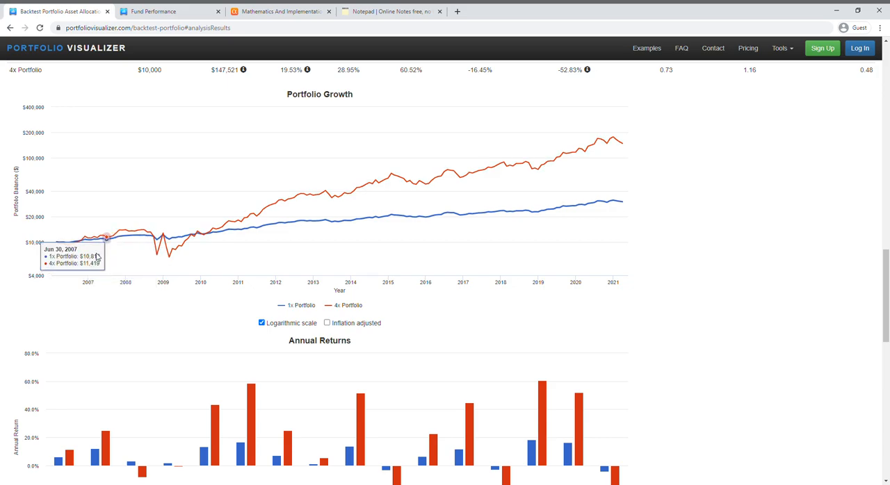
{"action": "mouse_move", "coordinate": [59, 242]}
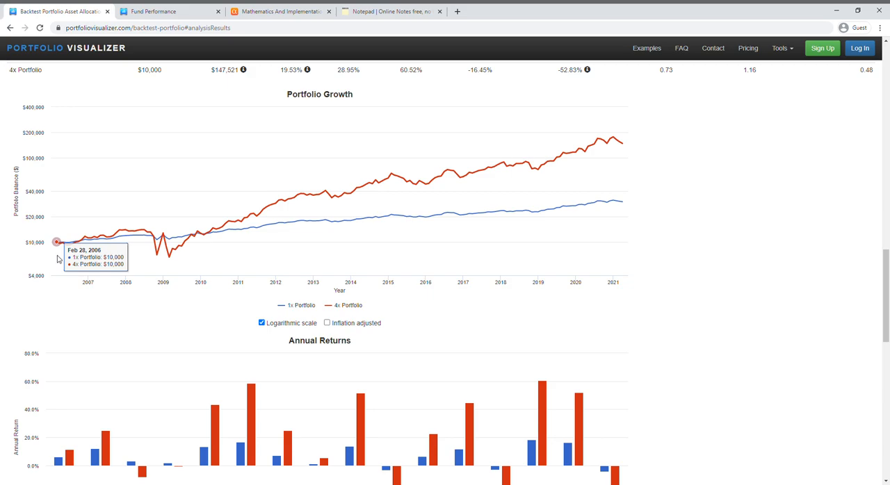
{"action": "mouse_move", "coordinate": [162, 249]}
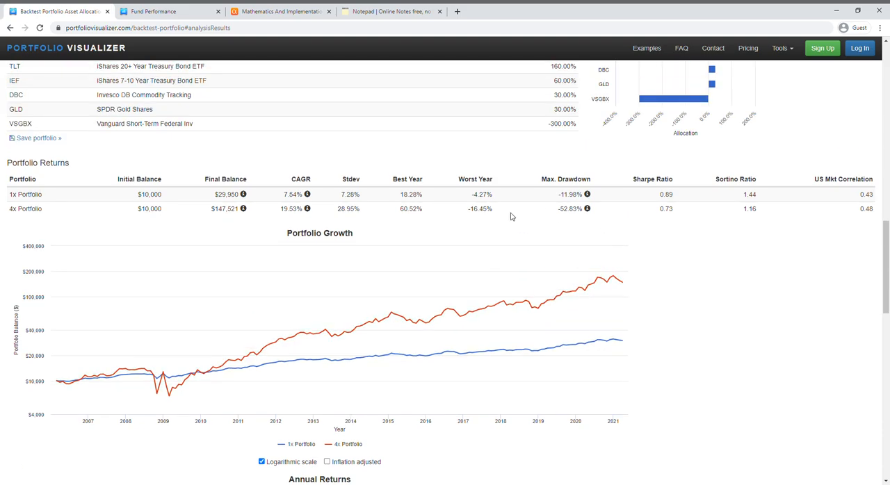
{"action": "mouse_move", "coordinate": [291, 213]}
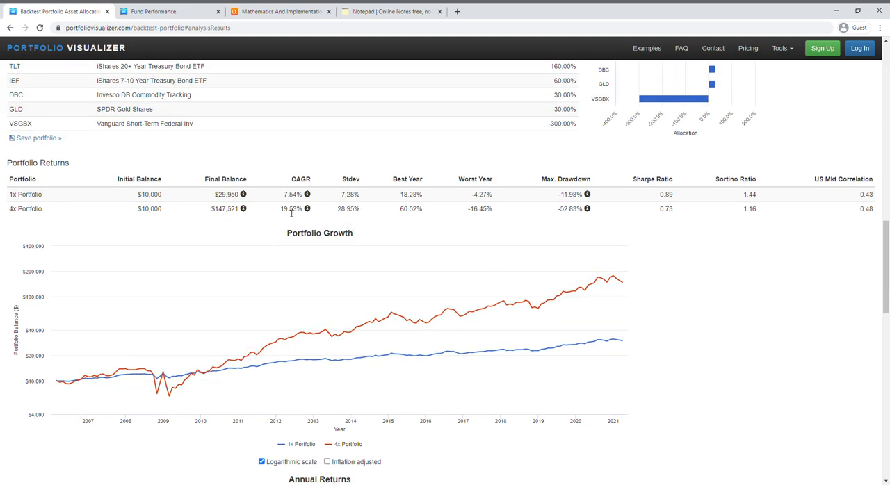
{"action": "double_click", "coordinate": [290, 208]}
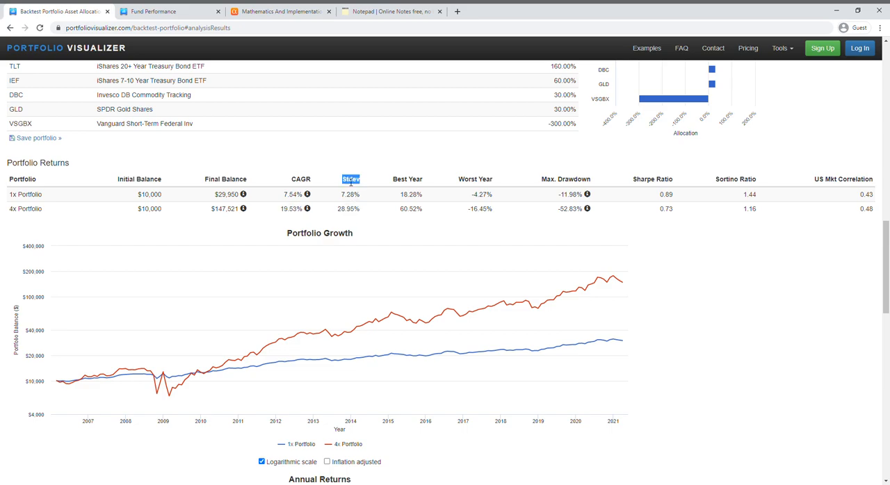
{"action": "mouse_move", "coordinate": [348, 208]}
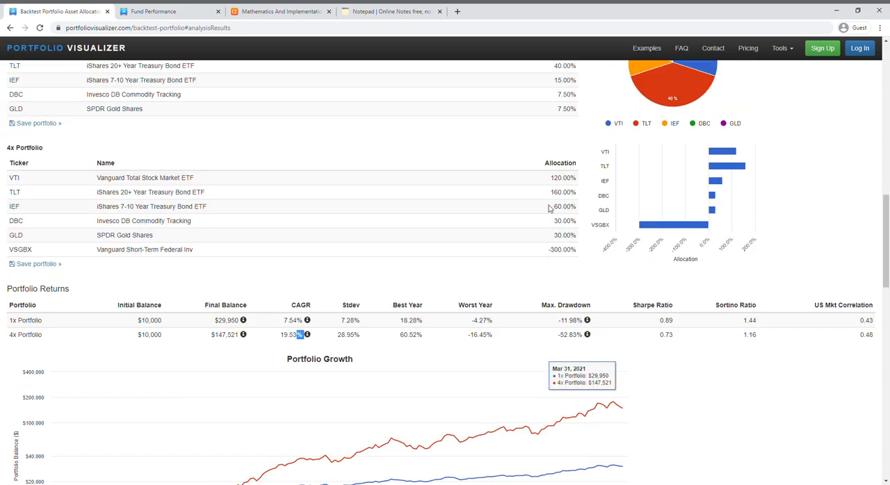
{"action": "scroll", "scroll_direction": "down", "scroll_amount": 3}
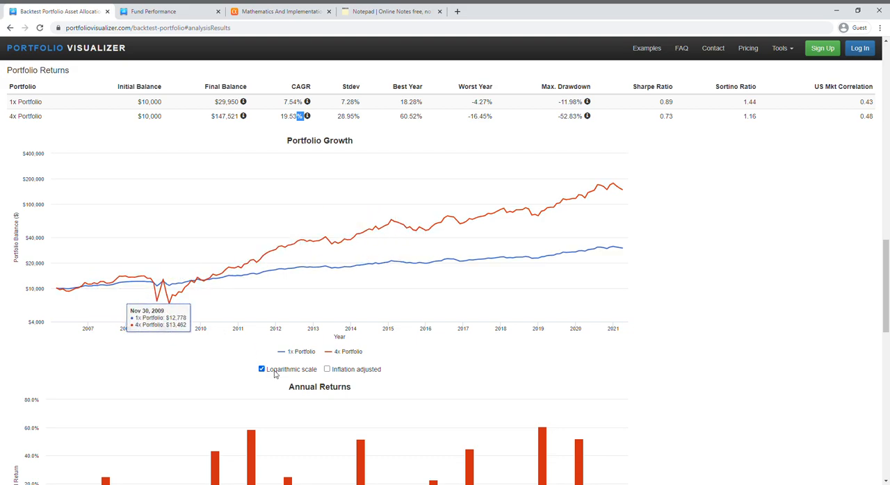
{"action": "mouse_move", "coordinate": [263, 374]}
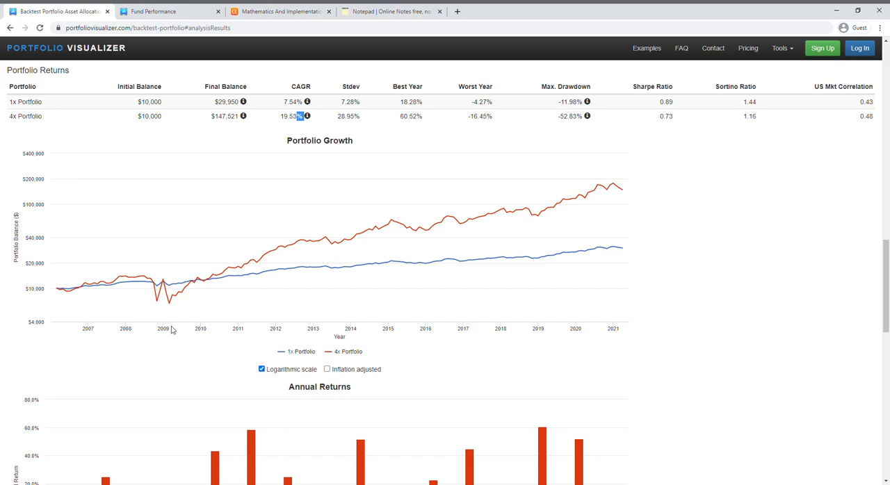
{"action": "scroll", "scroll_direction": "up", "scroll_amount": 3}
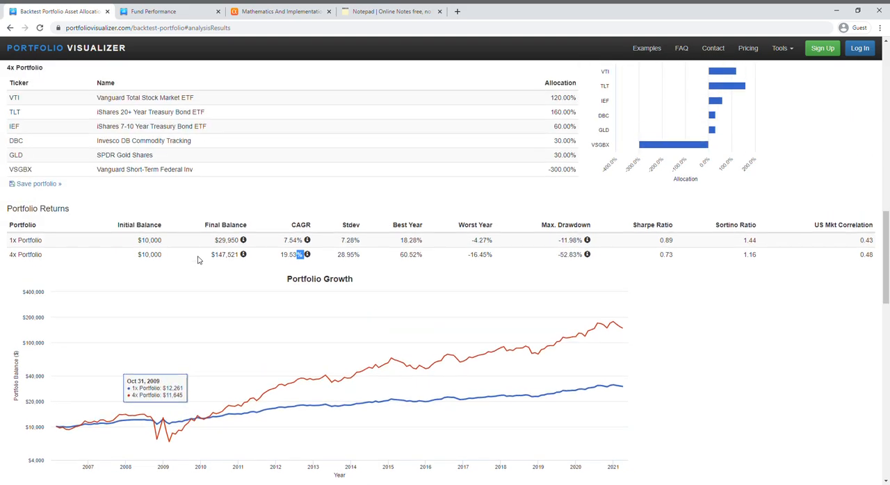
- View the Drawdowns chart: 4x Portfolio at -32.89% versus -6.34% for 1x
{"action": "scroll", "scroll_direction": "up", "scroll_amount": 3}
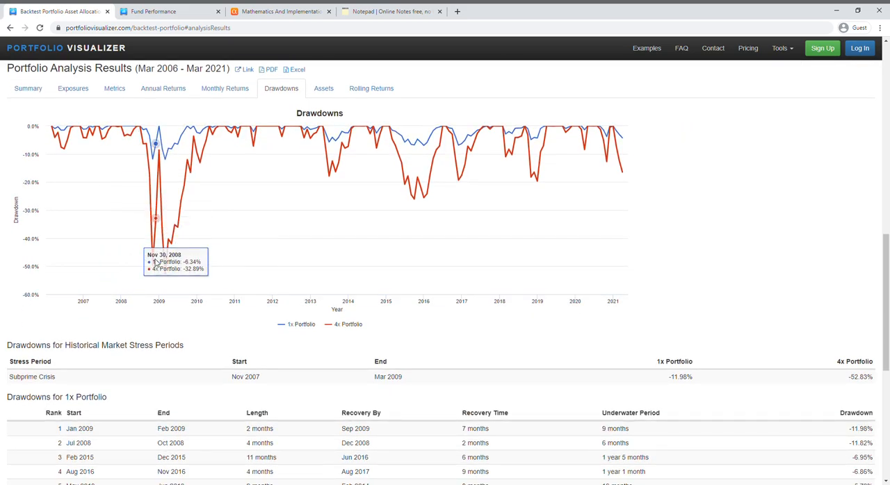
{"action": "mouse_move", "coordinate": [146, 140]}
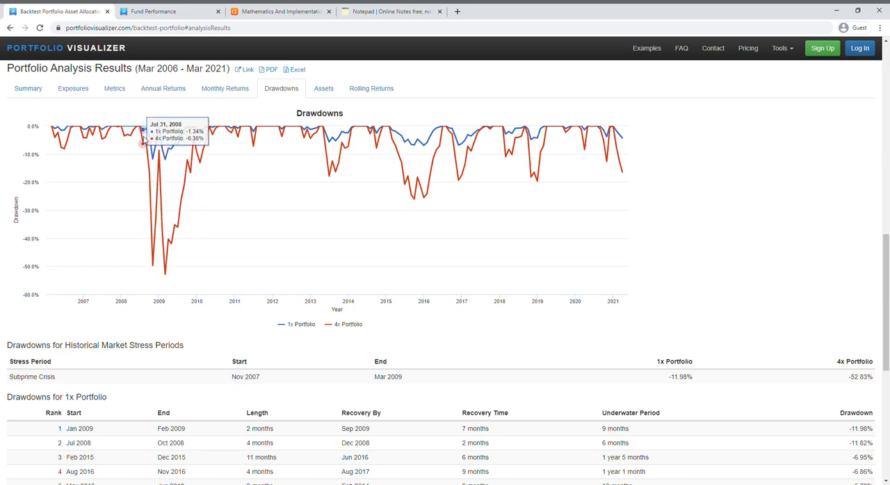